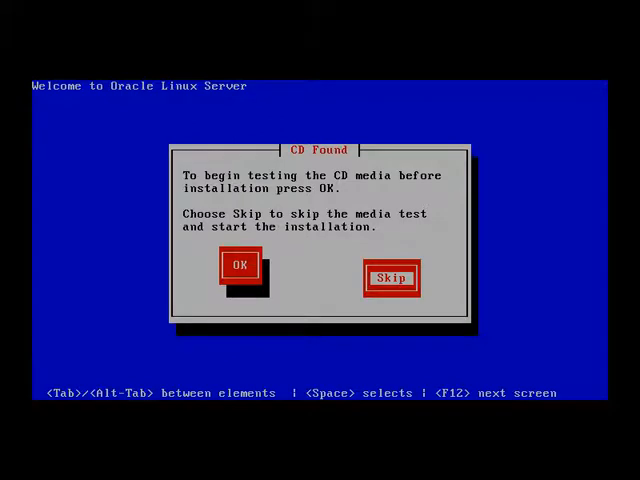
# Skip the media test and keep English language with the U.S. English keyboard
pyautogui.click(392, 277)
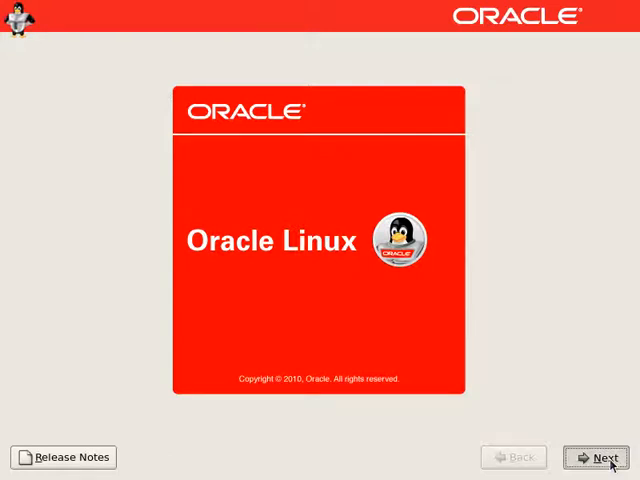
pyautogui.click(603, 457)
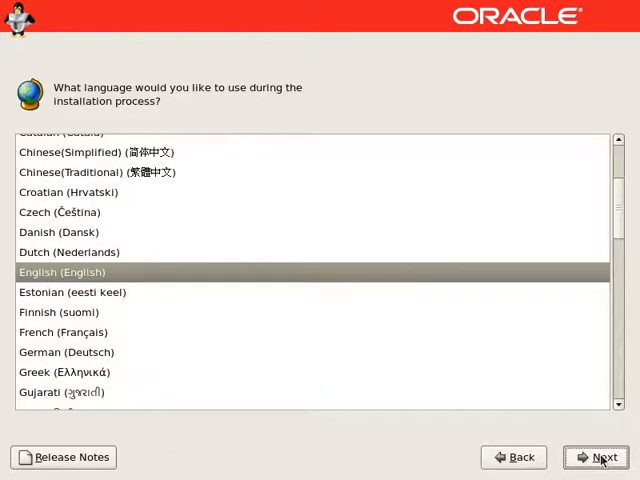
pyautogui.moveTo(70, 284)
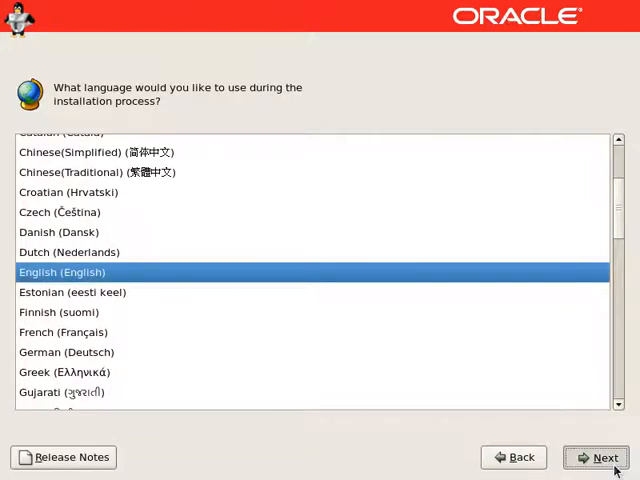
pyautogui.click(604, 457)
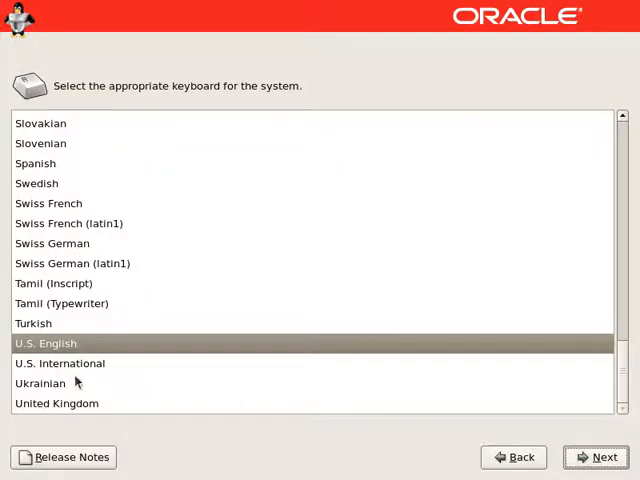
pyautogui.click(46, 343)
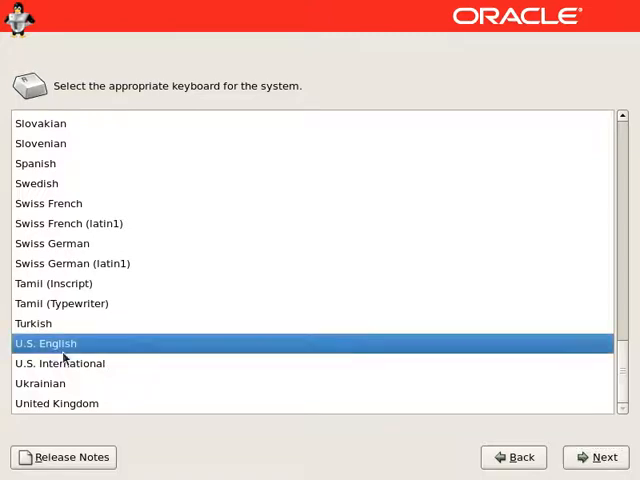
pyautogui.click(598, 457)
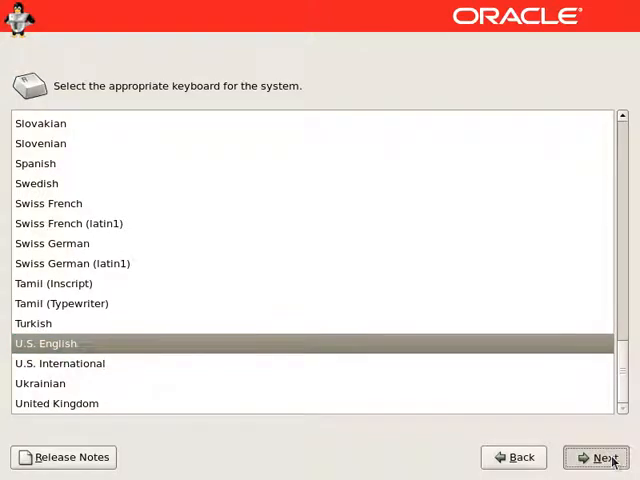
pyautogui.click(599, 457)
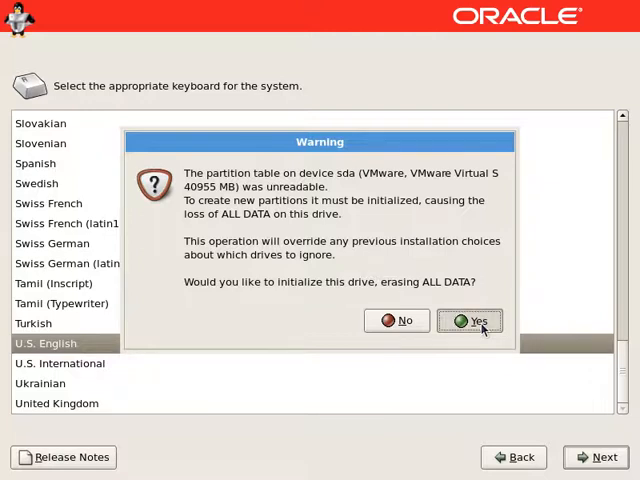
# Initialize drive sda and confirm removing all its partitions with the default layout
pyautogui.click(470, 320)
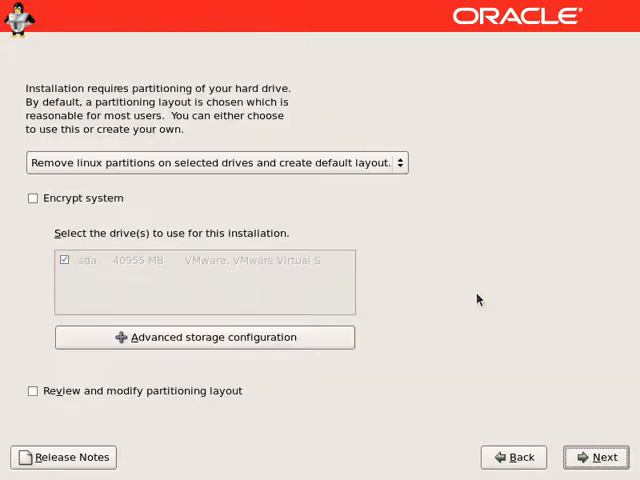
pyautogui.moveTo(406, 178)
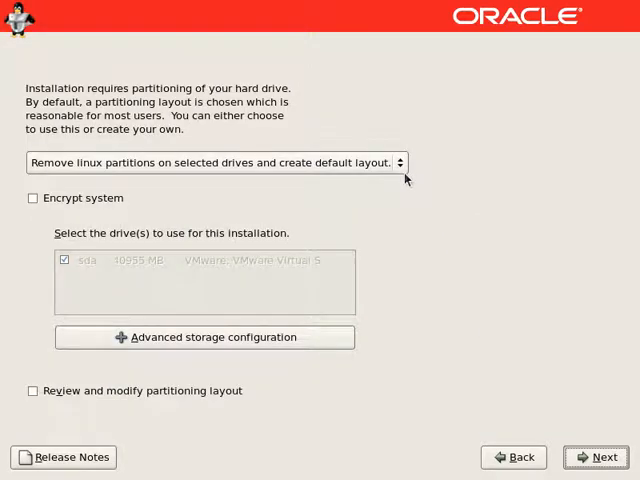
pyautogui.click(398, 162)
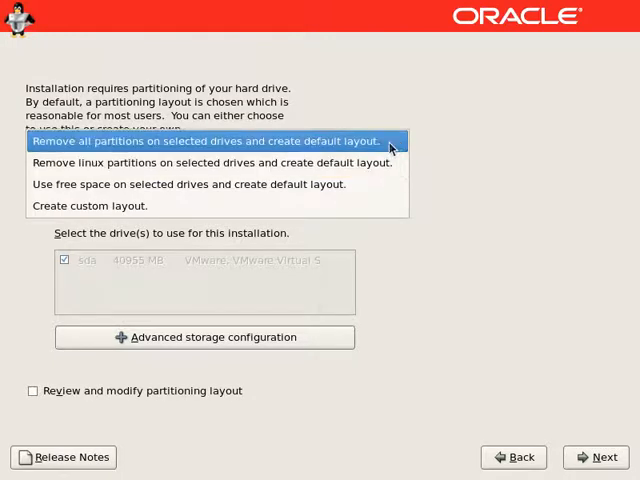
pyautogui.click(204, 139)
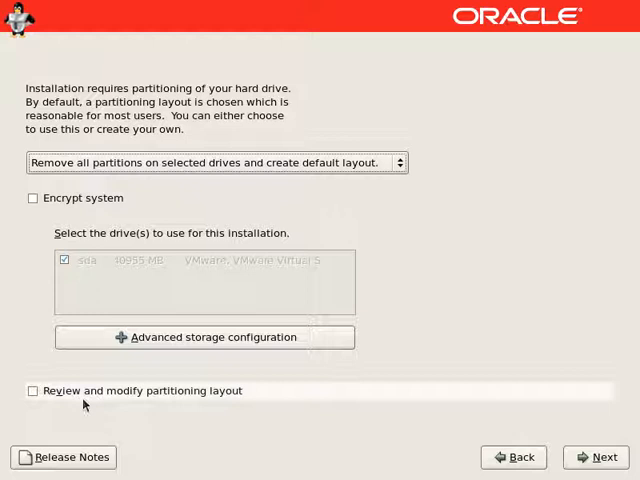
pyautogui.moveTo(531, 440)
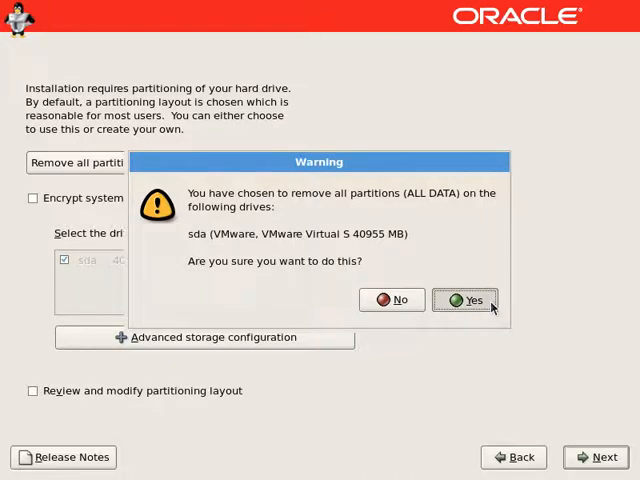
pyautogui.click(464, 300)
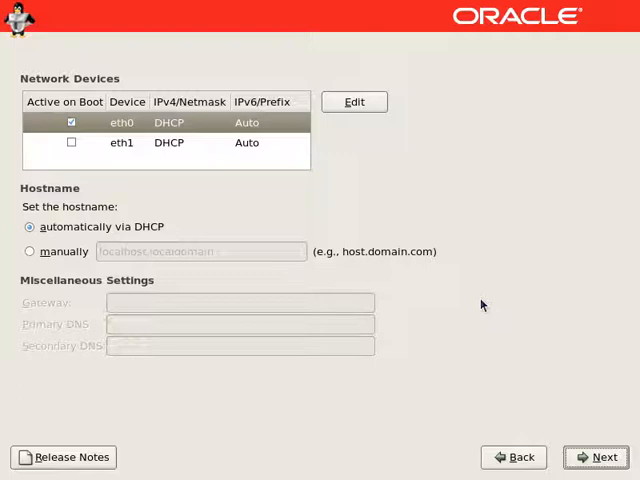
# Set eth0 to manual IPv4 192.168.0.161, netmask 255.255.255.0, with IPv6 off
pyautogui.click(133, 122)
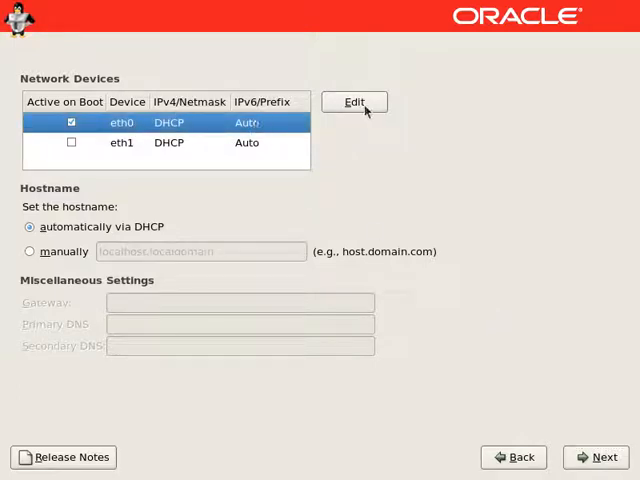
pyautogui.click(354, 102)
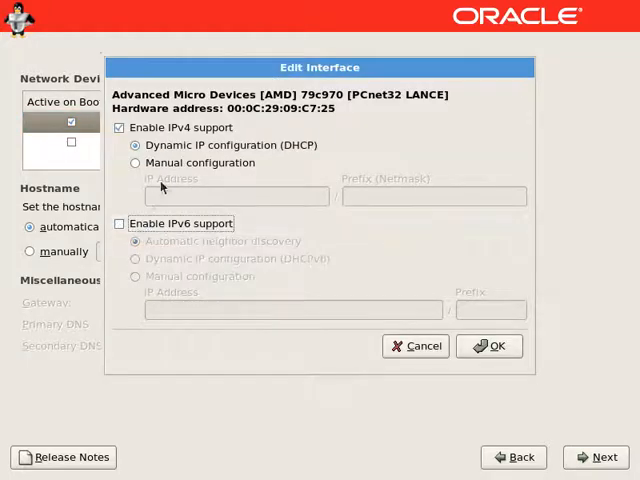
pyautogui.click(133, 162)
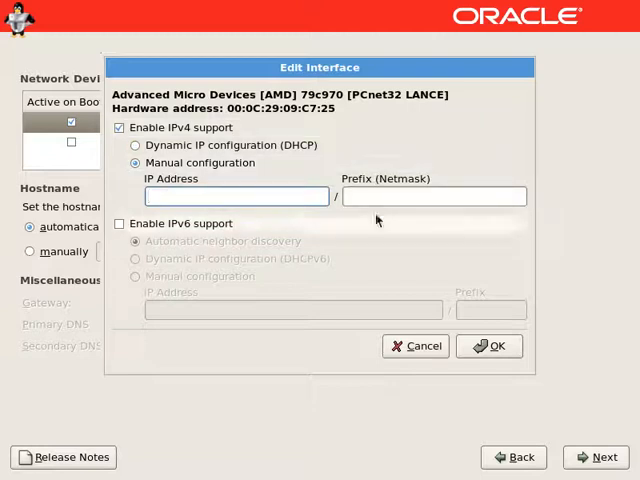
pyautogui.moveTo(543, 195)
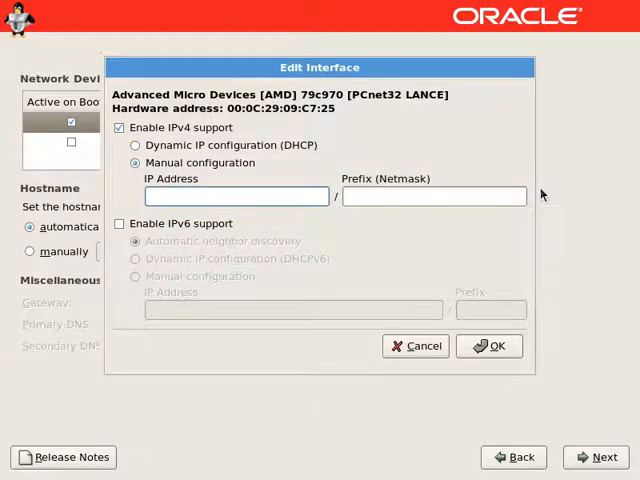
pyautogui.write('192.168.0.16')
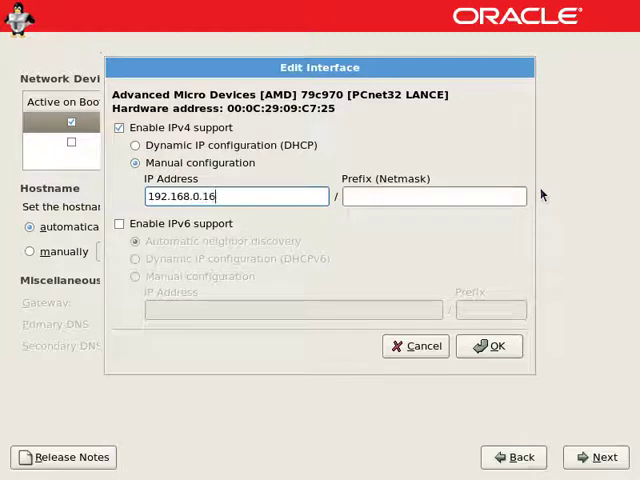
pyautogui.write('25')
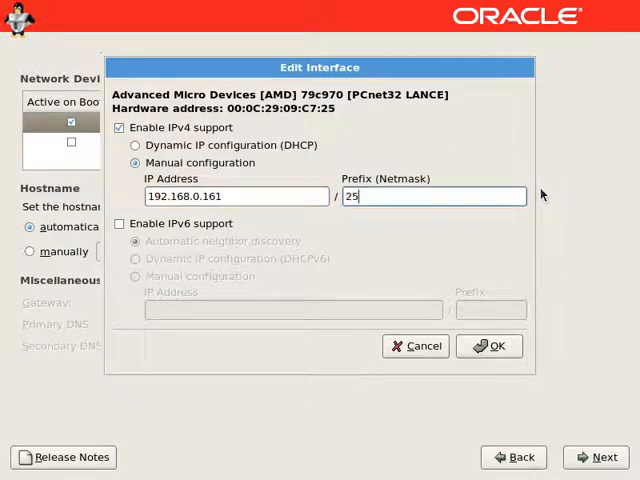
pyautogui.write('255.255.255')
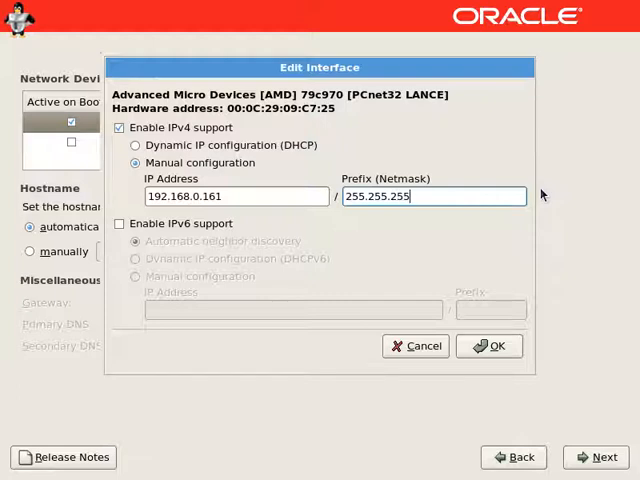
pyautogui.write('.0')
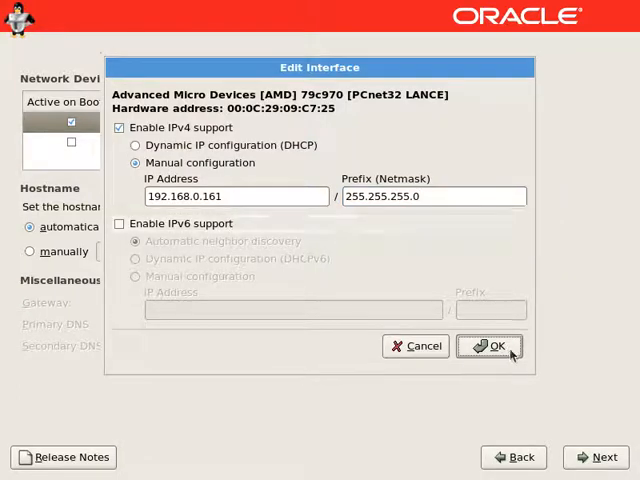
pyautogui.click(489, 346)
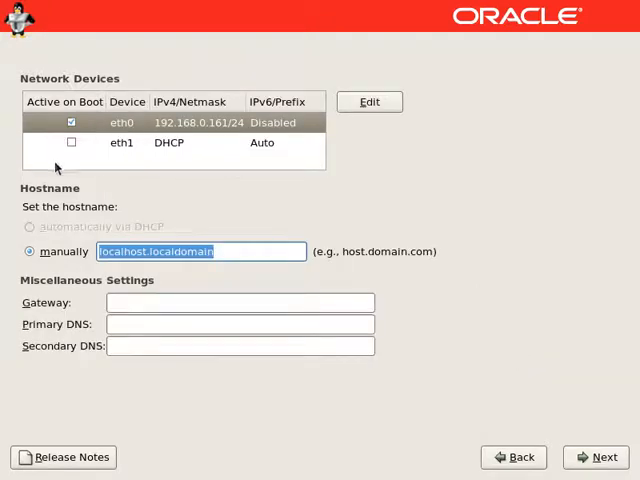
# Make eth1 active on boot with static IPv4 192.168.1.161, netmask 255.255.255.0
pyautogui.click(71, 142)
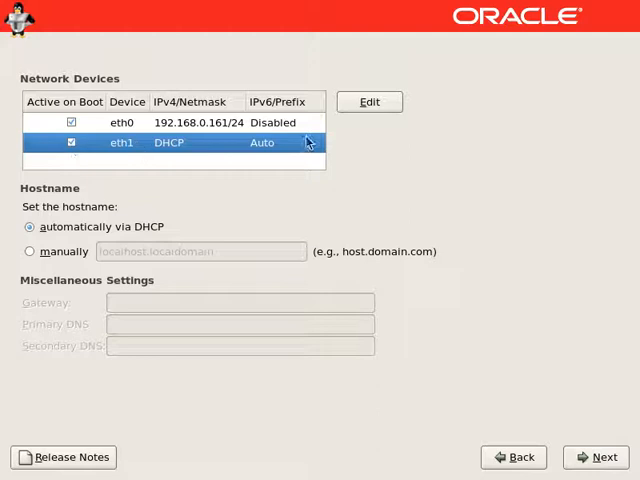
pyautogui.click(369, 101)
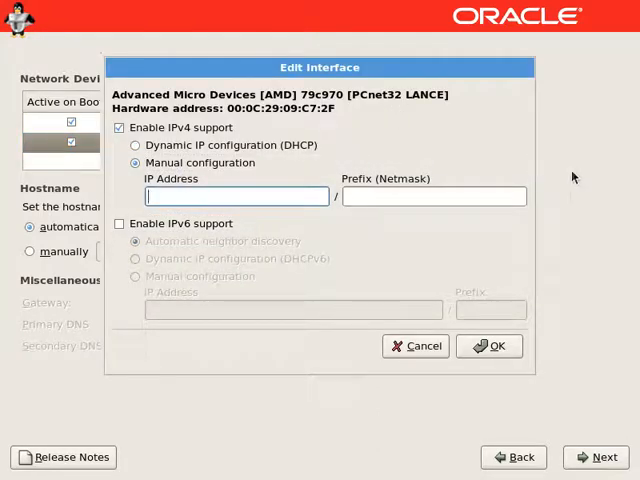
pyautogui.write('1')
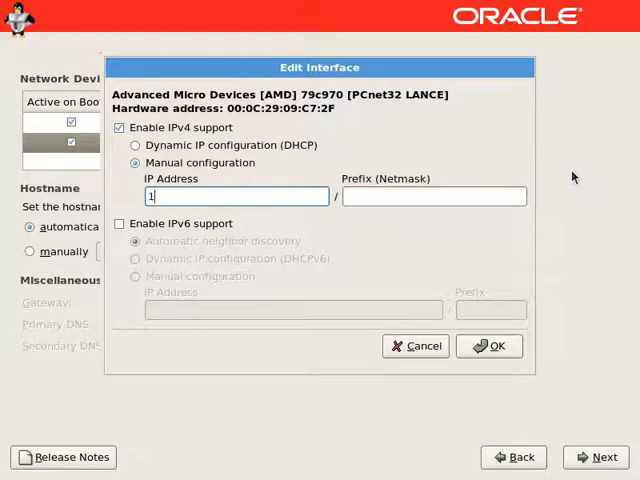
pyautogui.write('92.168.')
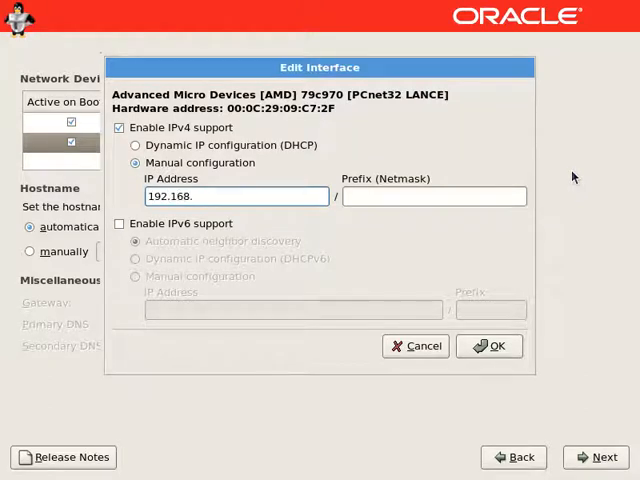
pyautogui.write('1.161')
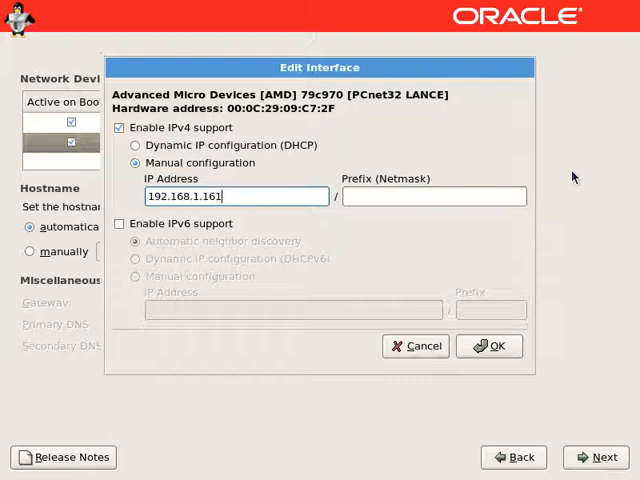
pyautogui.write('255.255.255.0')
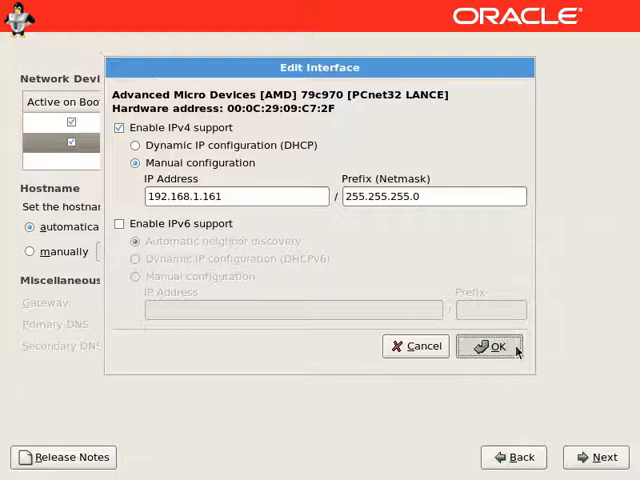
pyautogui.click(489, 346)
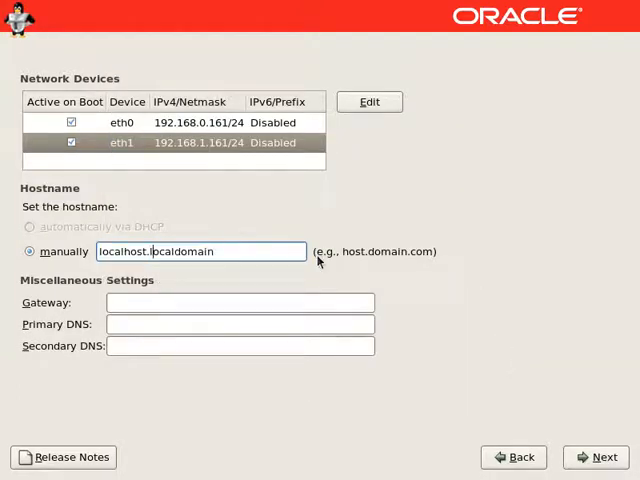
# Set hostname solidsnake.mydomain and continue past the missing gateway and DNS warnings
pyautogui.doubleClick(163, 251)
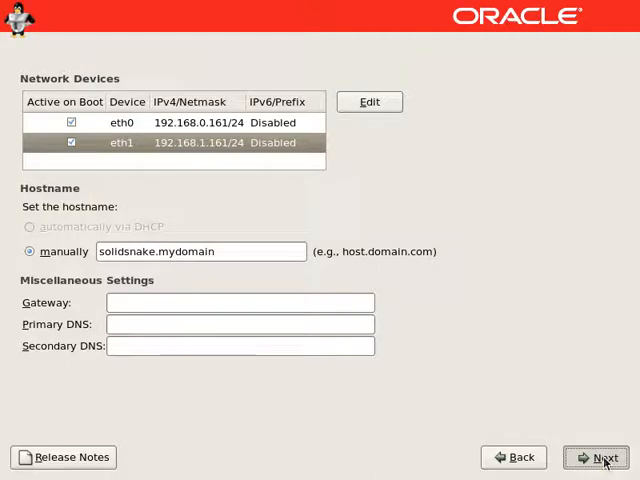
pyautogui.click(600, 457)
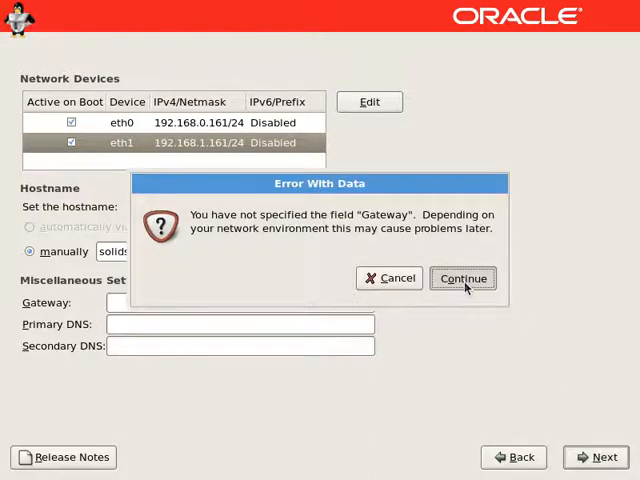
pyautogui.click(463, 278)
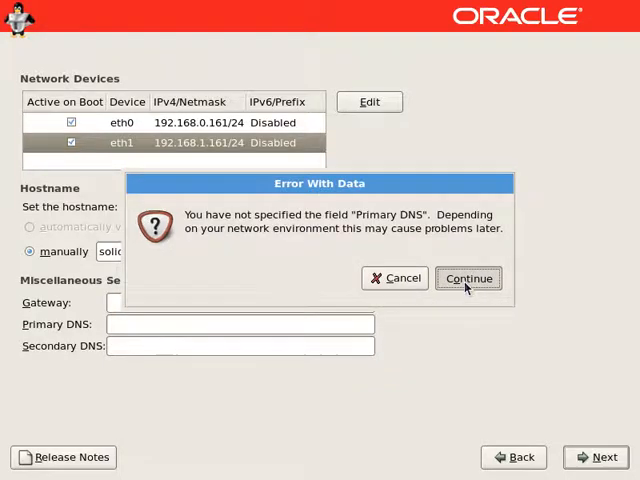
pyautogui.click(468, 278)
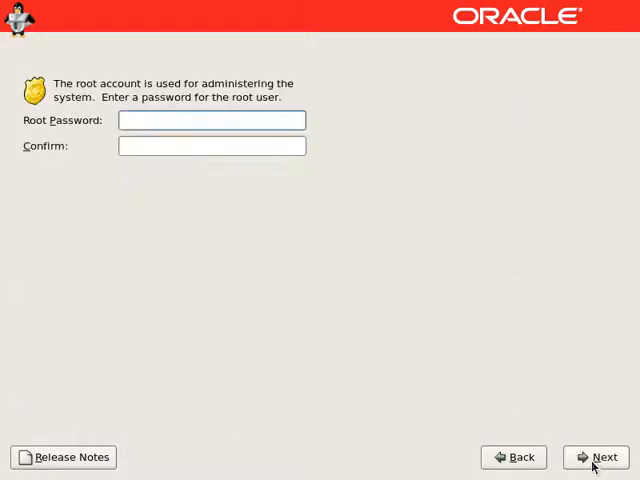
# Enter and confirm the root password, then continue
pyautogui.click(211, 120)
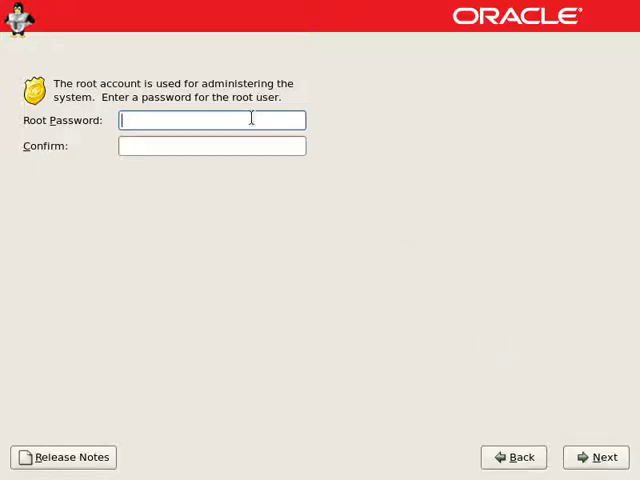
pyautogui.write('**')
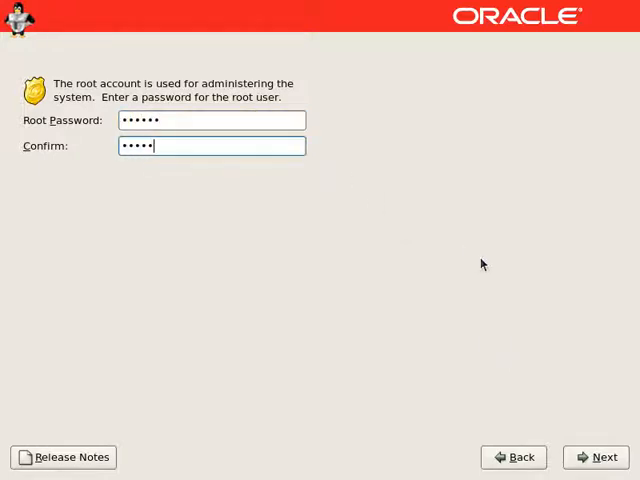
pyautogui.write('•')
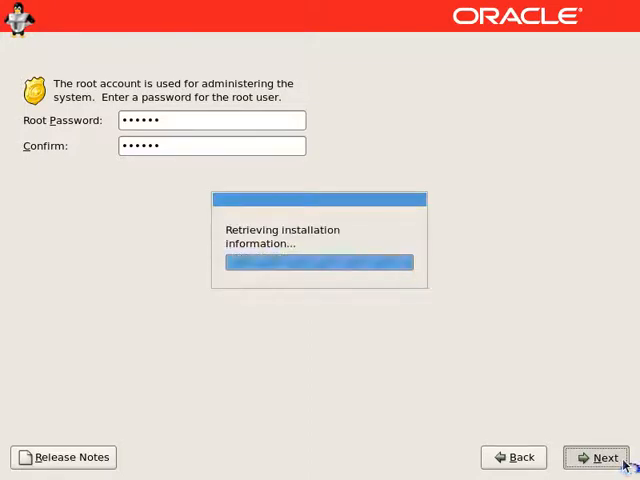
pyautogui.click(604, 457)
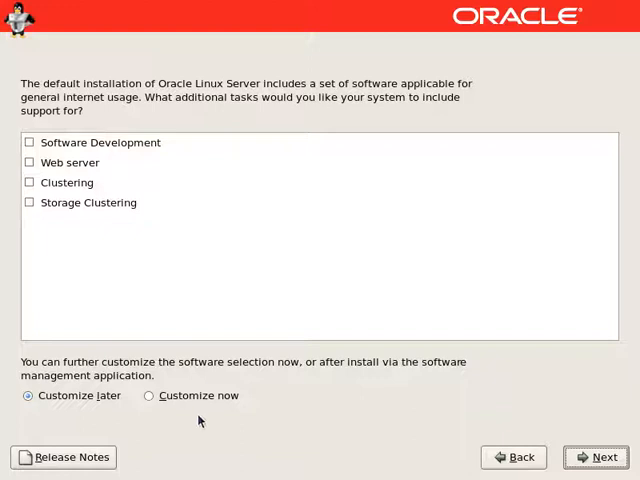
# Choose to customize software now and add all optional GNOME Desktop packages
pyautogui.click(149, 395)
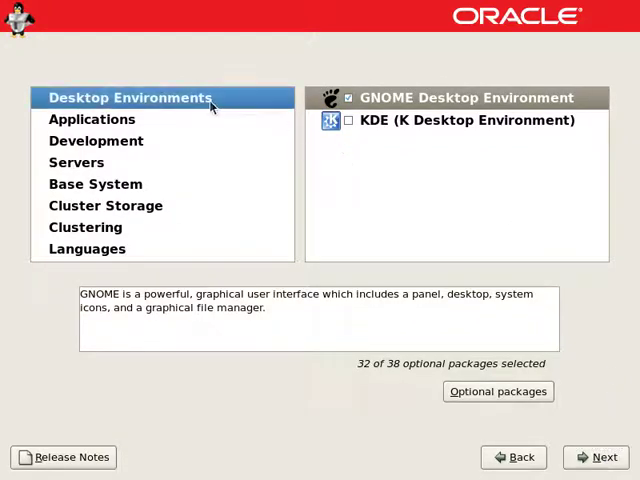
pyautogui.rightClick(450, 97)
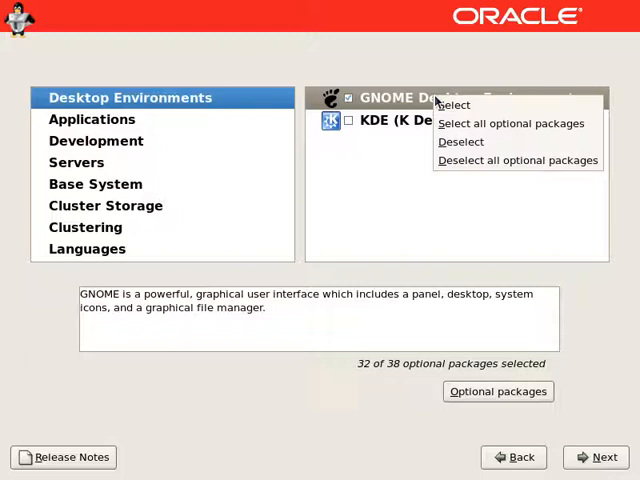
pyautogui.click(510, 123)
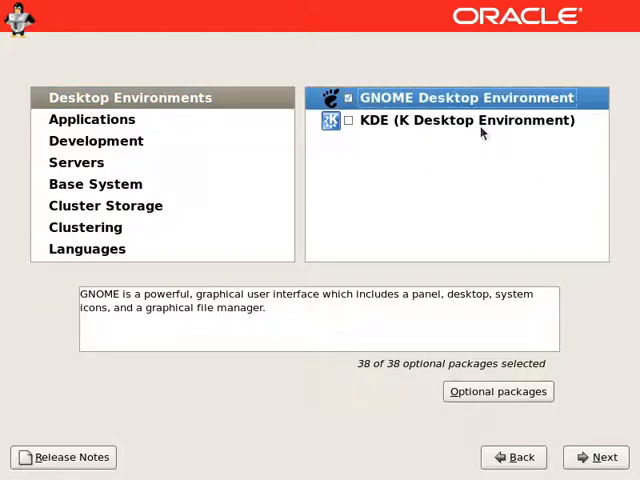
pyautogui.moveTo(135, 145)
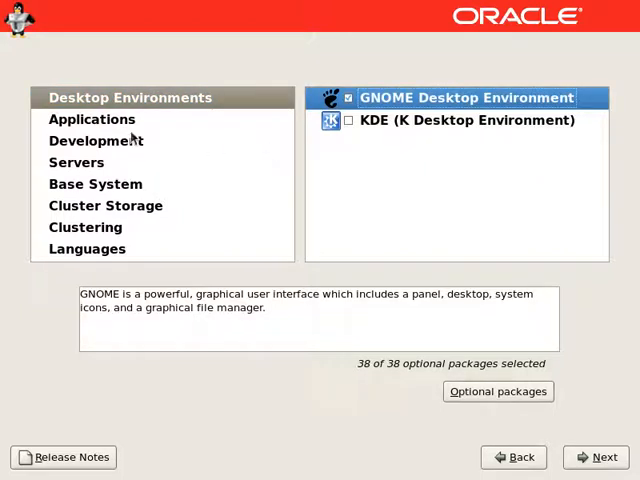
# In Applications, deselect Games and Entertainment and add all optional Graphical Internet packages
pyautogui.click(92, 119)
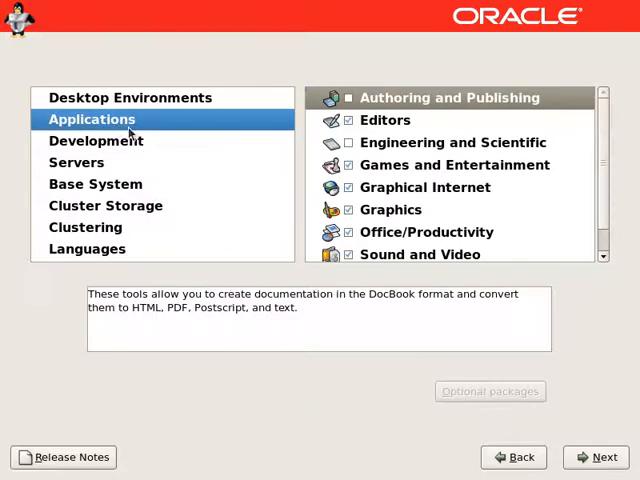
pyautogui.moveTo(418, 120)
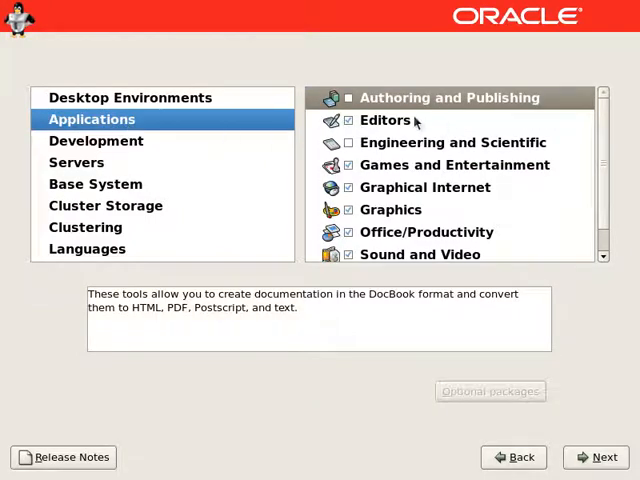
pyautogui.click(386, 120)
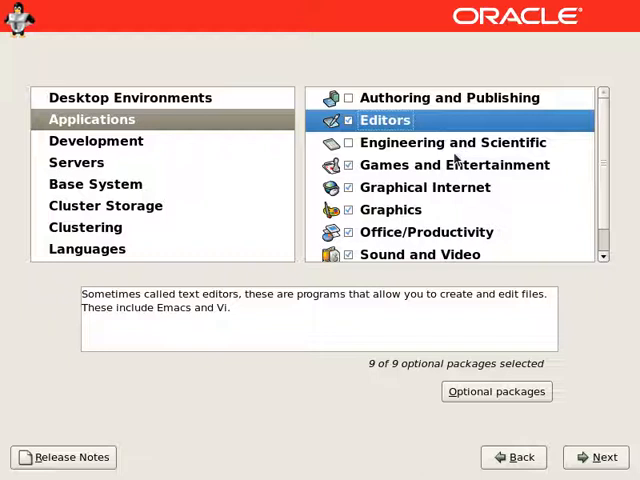
pyautogui.click(454, 164)
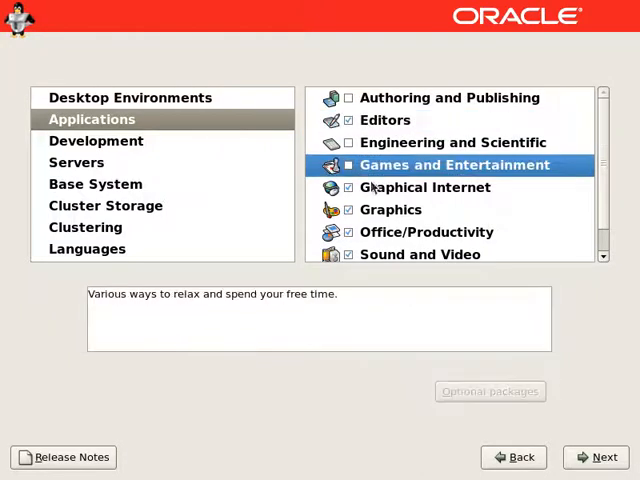
pyautogui.rightClick(425, 187)
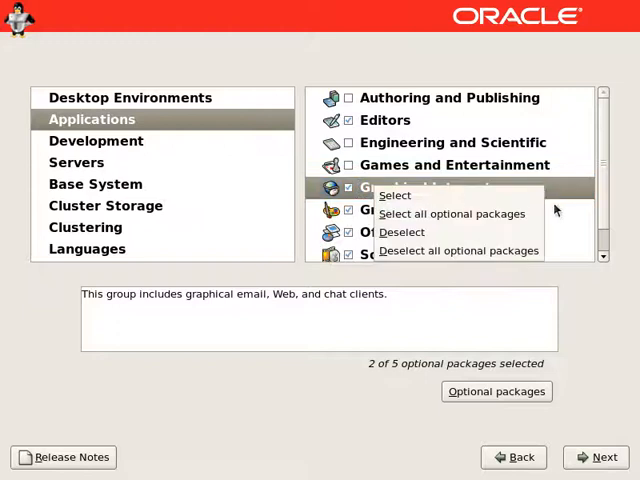
pyautogui.click(449, 213)
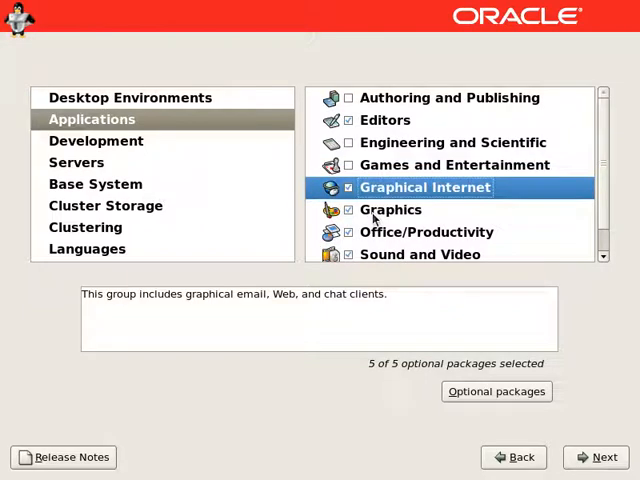
# Deselect Graphics and Office/Productivity, and add all optional Text-based Internet packages
pyautogui.click(427, 232)
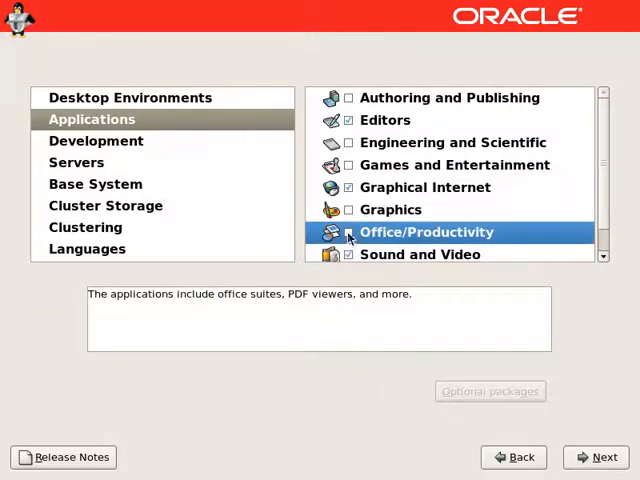
pyautogui.click(420, 254)
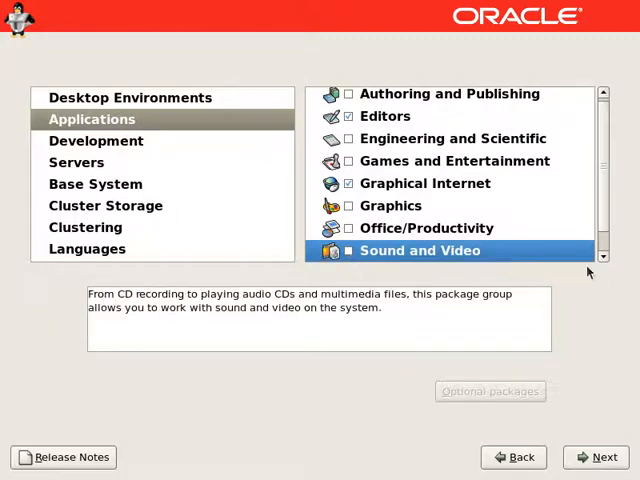
pyautogui.scroll(-3)
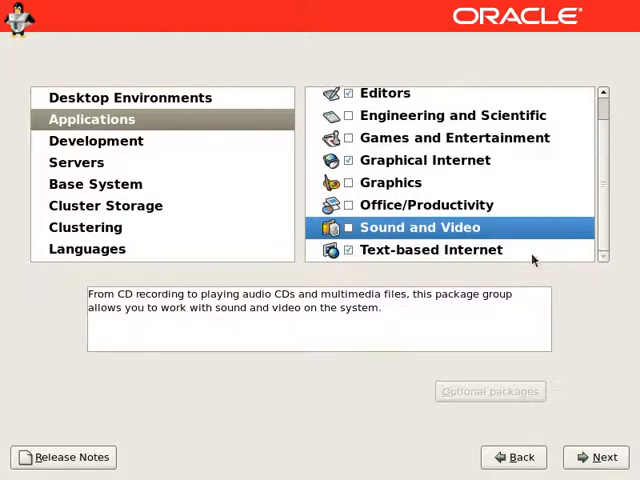
pyautogui.rightClick(431, 249)
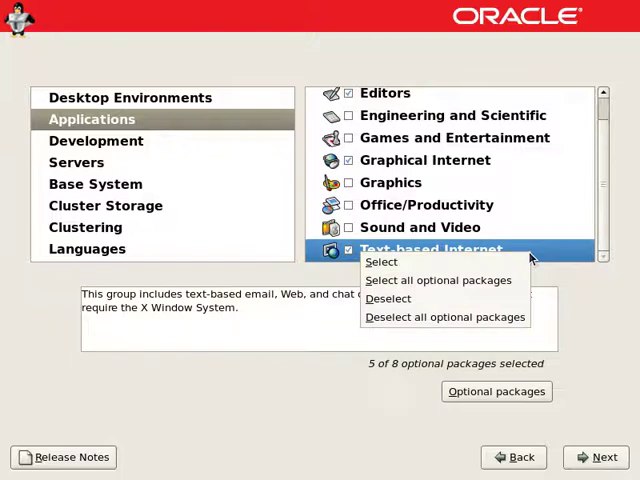
pyautogui.click(437, 280)
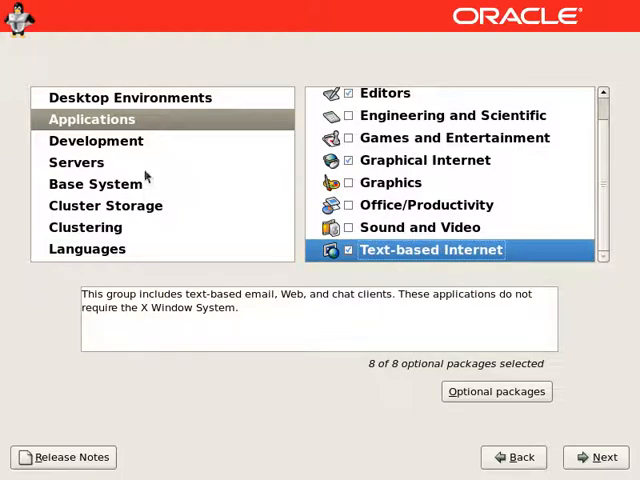
# Add the Development Libraries and Java Development groups
pyautogui.click(96, 140)
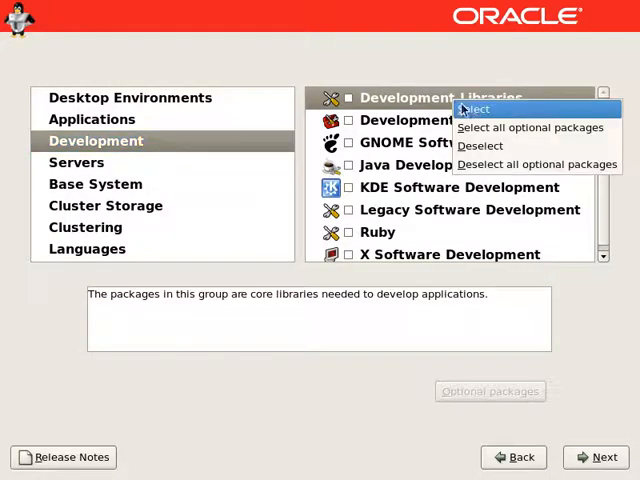
pyautogui.click(529, 127)
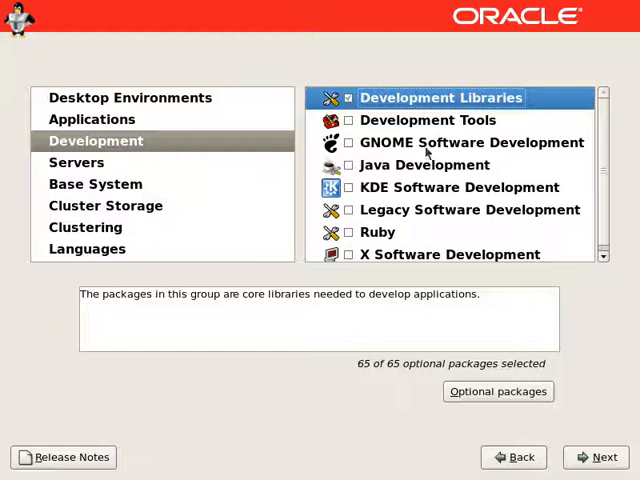
pyautogui.rightClick(425, 165)
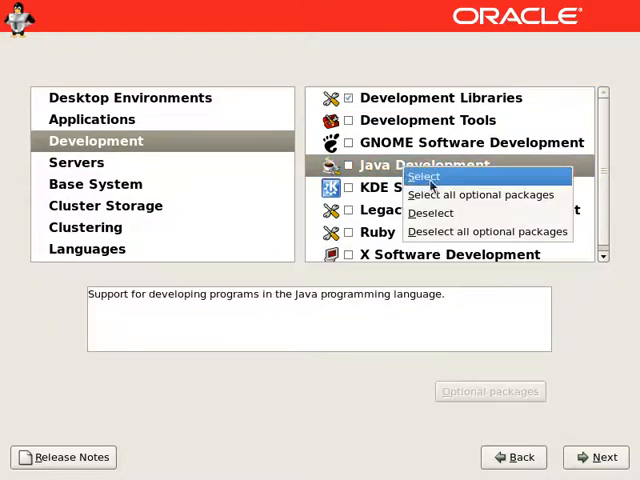
pyautogui.click(481, 194)
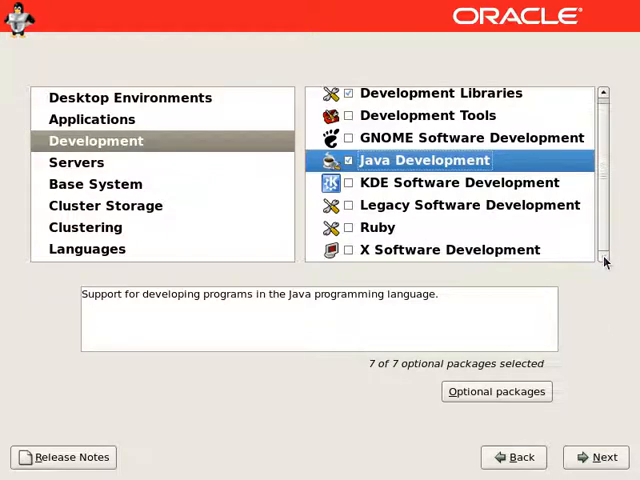
# Review the Servers groups, including Printing Support and a group's selection options
pyautogui.click(77, 162)
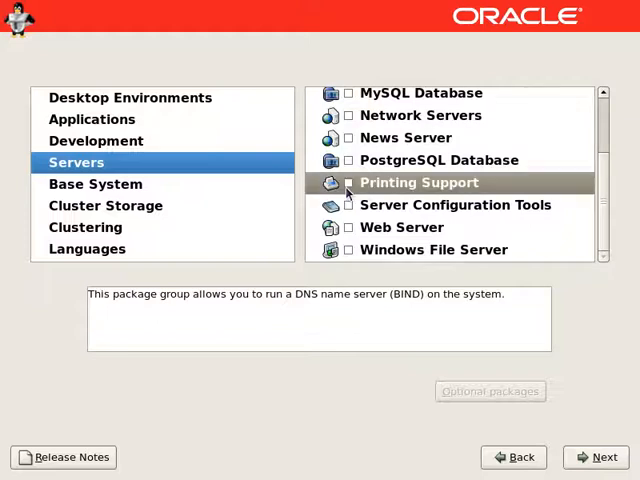
pyautogui.click(350, 182)
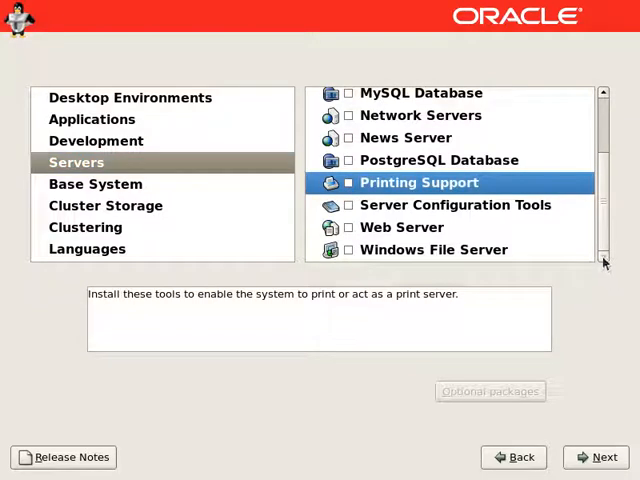
pyautogui.rightClick(454, 205)
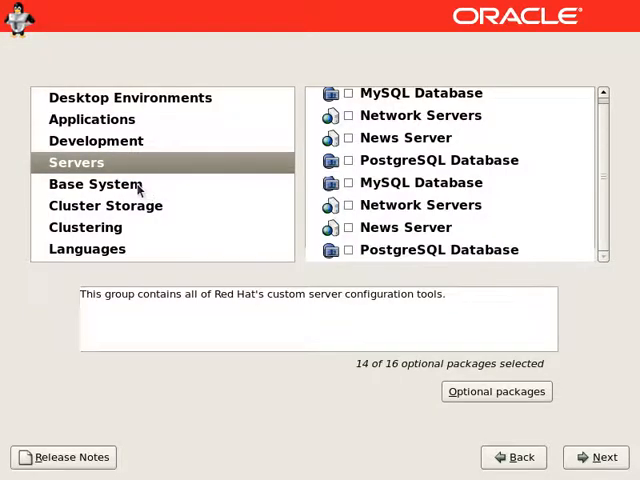
# In Base System, add all optional Administration Tools and Base packages
pyautogui.click(95, 184)
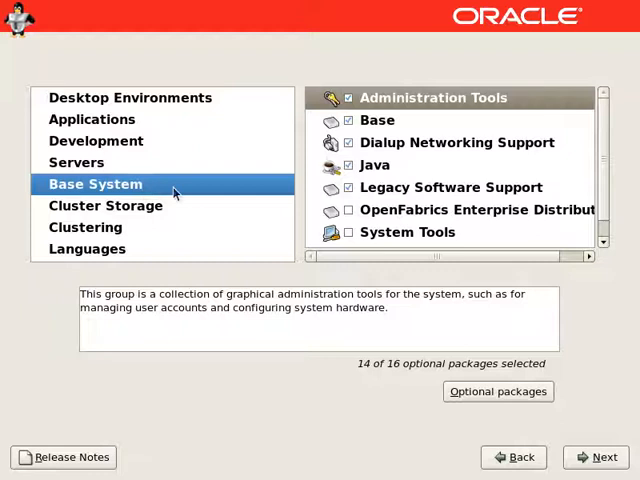
pyautogui.moveTo(535, 90)
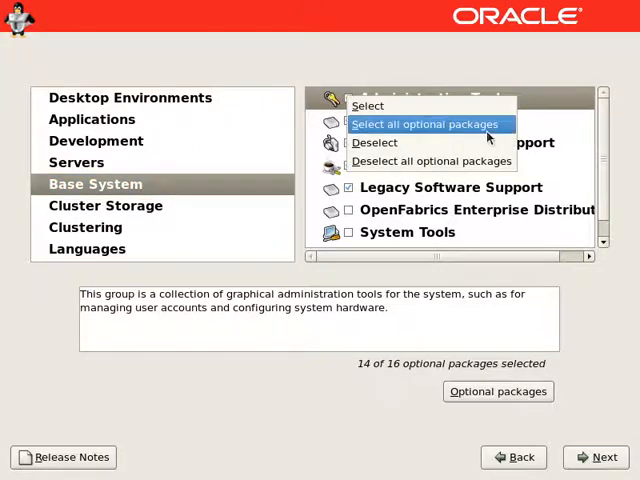
pyautogui.click(424, 124)
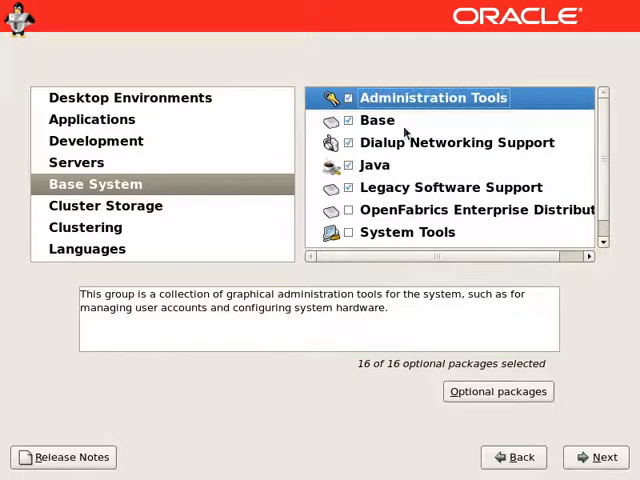
pyautogui.rightClick(377, 120)
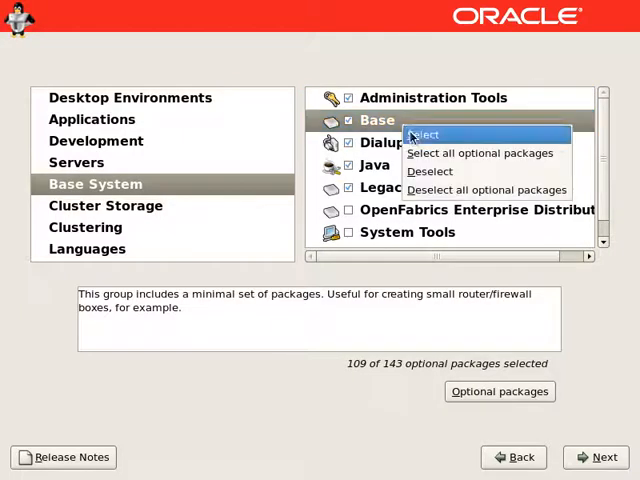
pyautogui.click(477, 153)
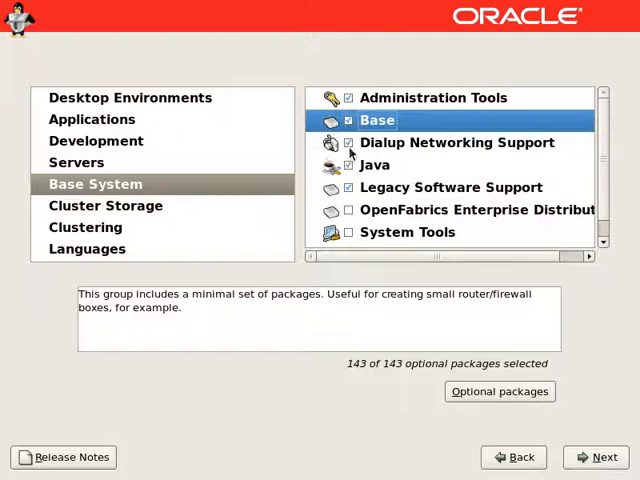
# Keep Java selected and add all optional Legacy Software Support and System Tools packages
pyautogui.rightClick(374, 165)
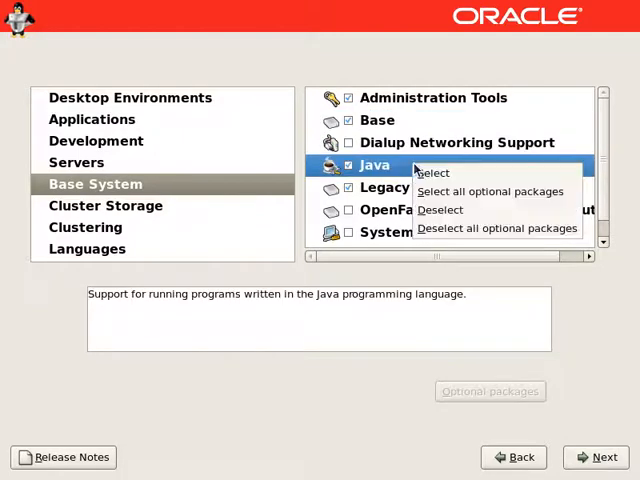
pyautogui.click(434, 173)
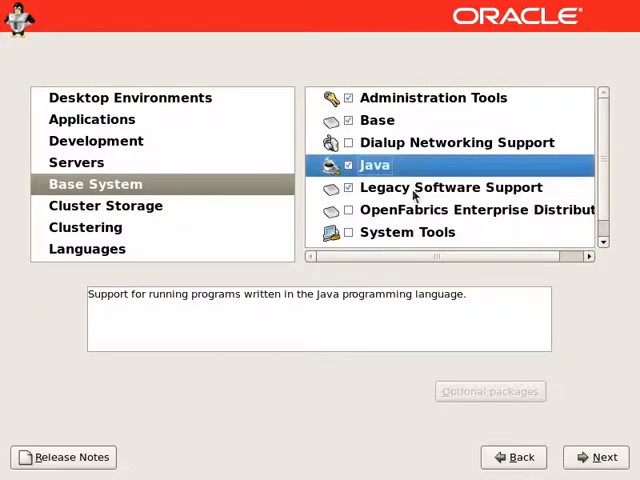
pyautogui.rightClick(433, 187)
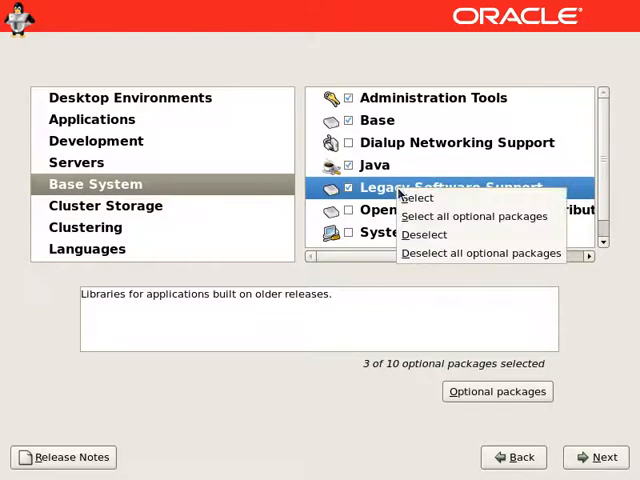
pyautogui.click(475, 216)
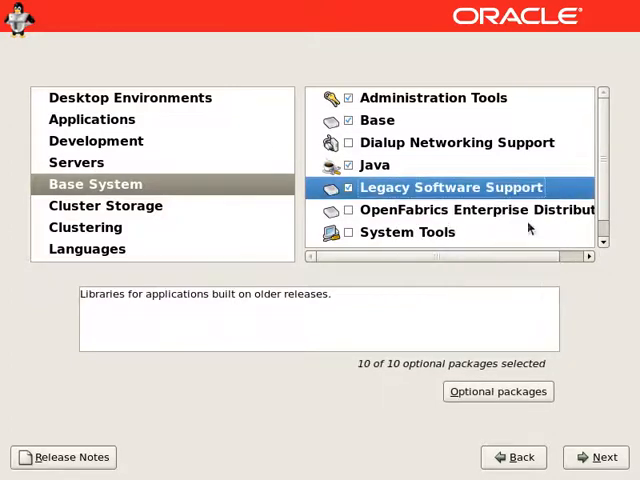
pyautogui.rightClick(406, 231)
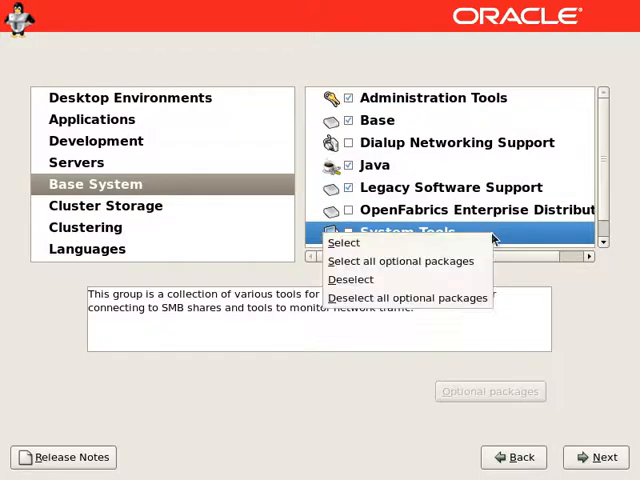
pyautogui.click(344, 242)
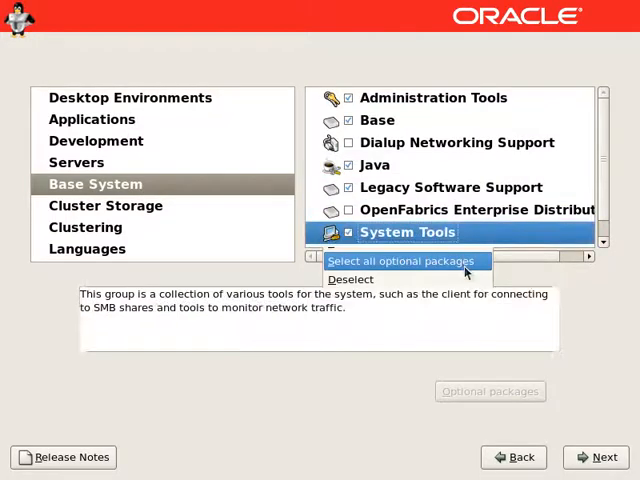
pyautogui.click(400, 261)
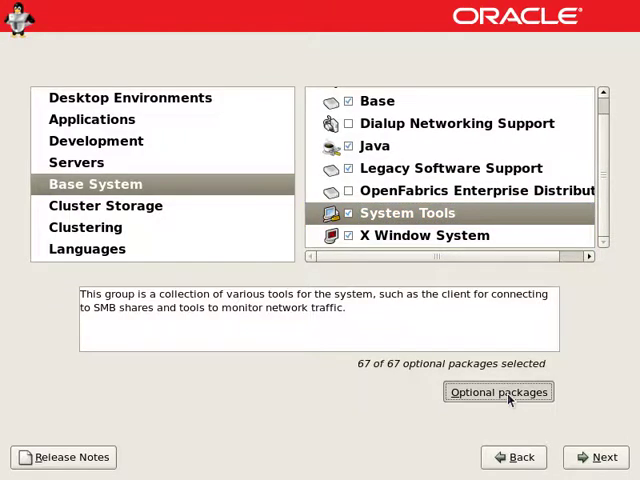
pyautogui.click(498, 392)
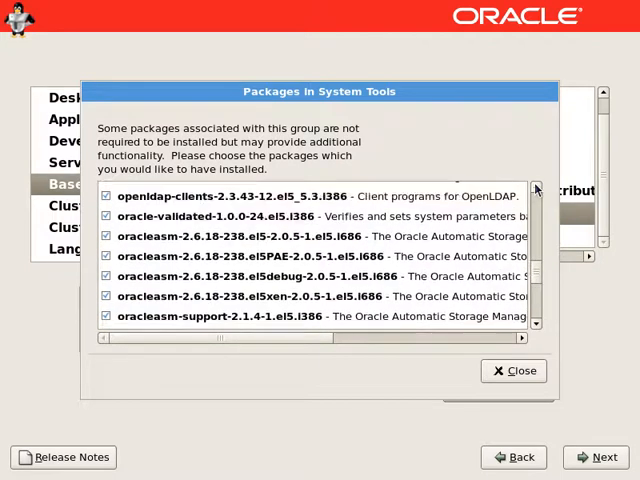
pyautogui.click(320, 236)
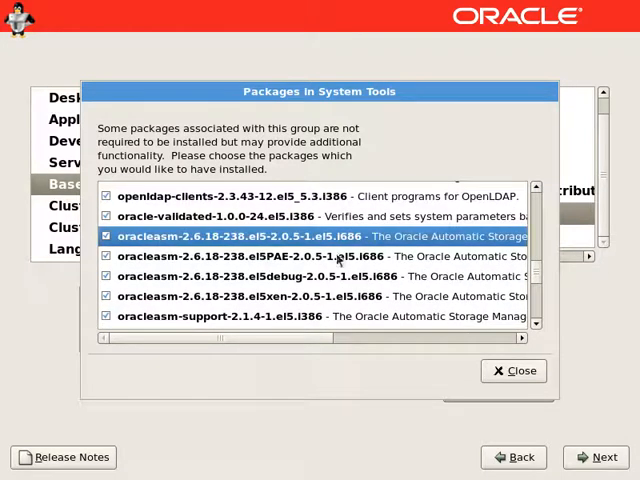
pyautogui.click(318, 256)
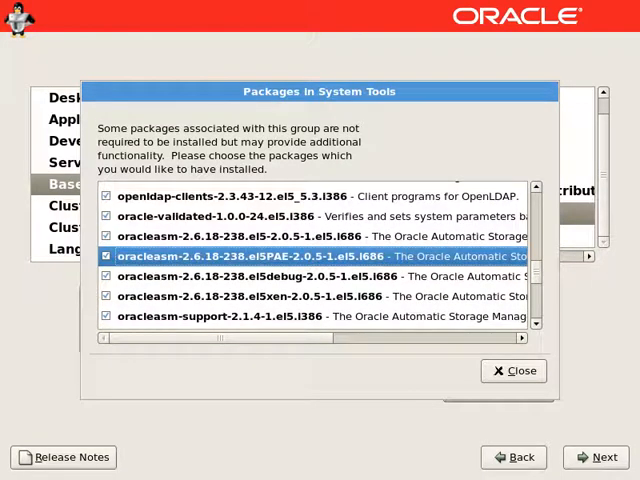
pyautogui.click(300, 256)
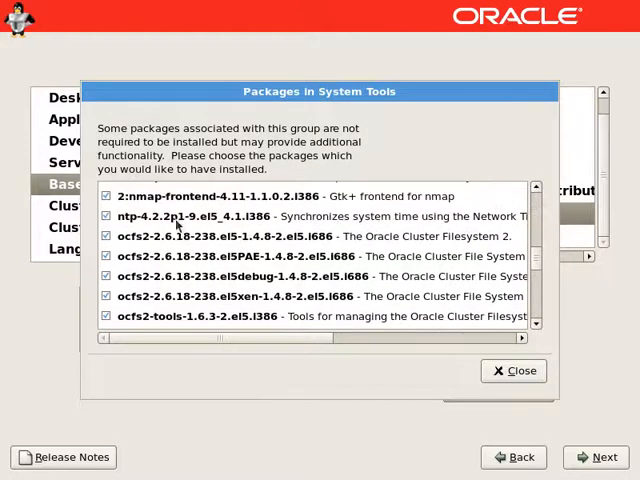
pyautogui.click(300, 256)
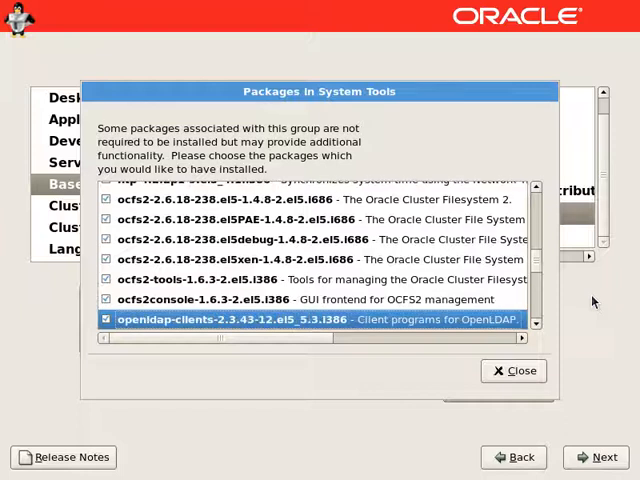
pyautogui.moveTo(583, 327)
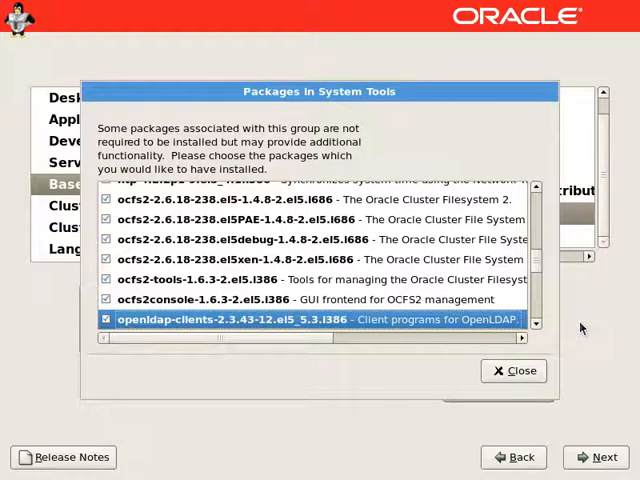
pyautogui.click(514, 370)
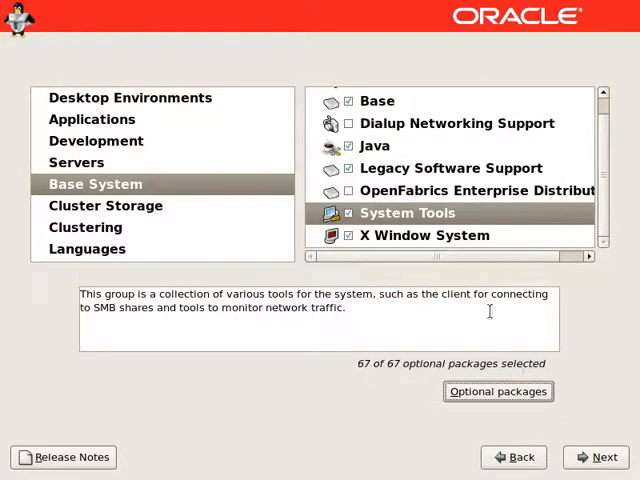
# Add all optional X Window System packages, then browse Cluster Storage, Clustering and Languages
pyautogui.rightClick(424, 235)
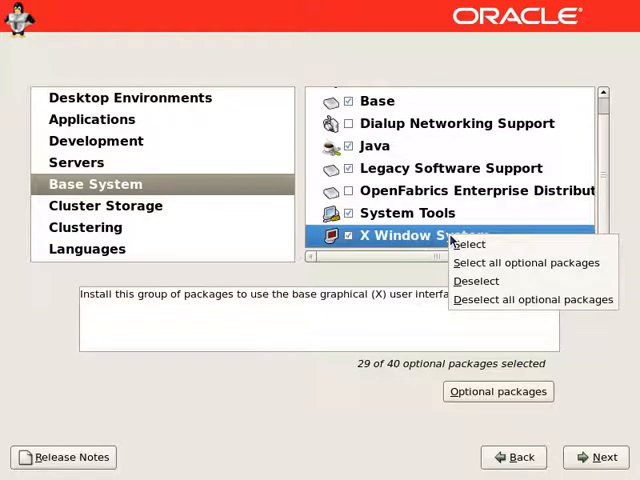
pyautogui.moveTo(525, 262)
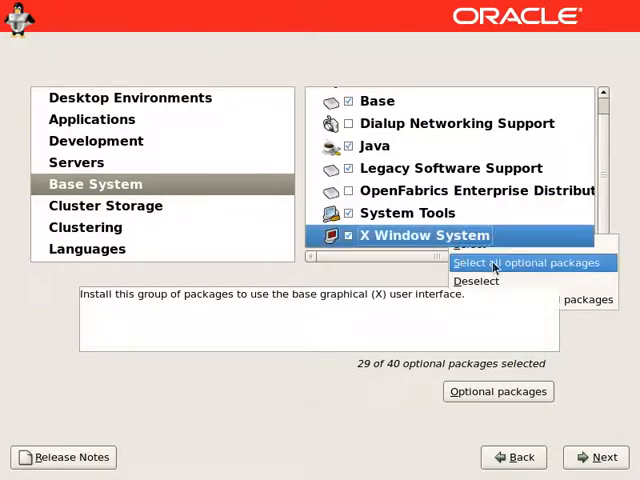
pyautogui.click(528, 262)
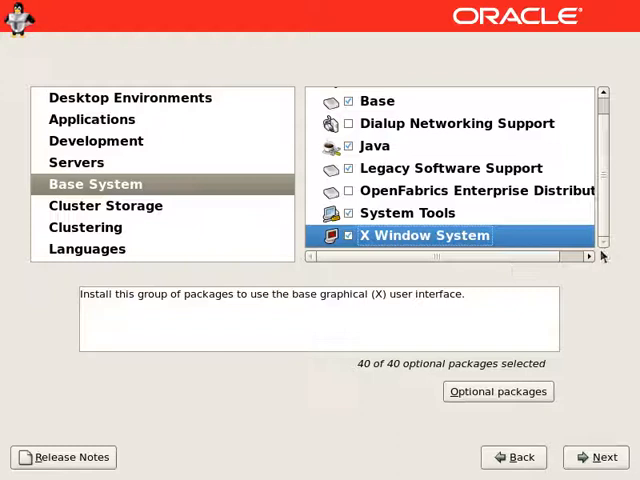
pyautogui.click(105, 205)
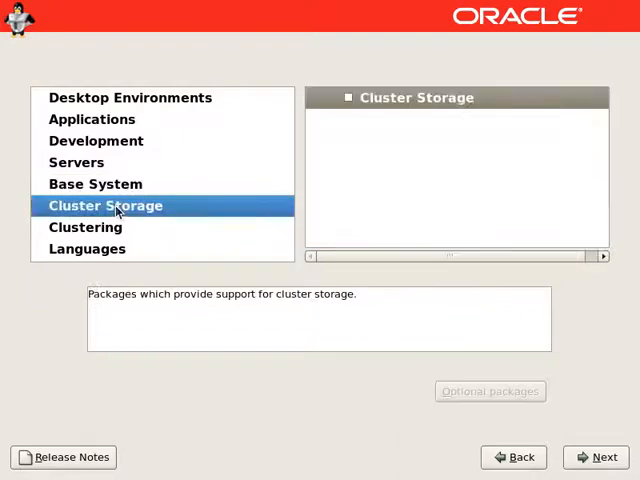
pyautogui.click(86, 227)
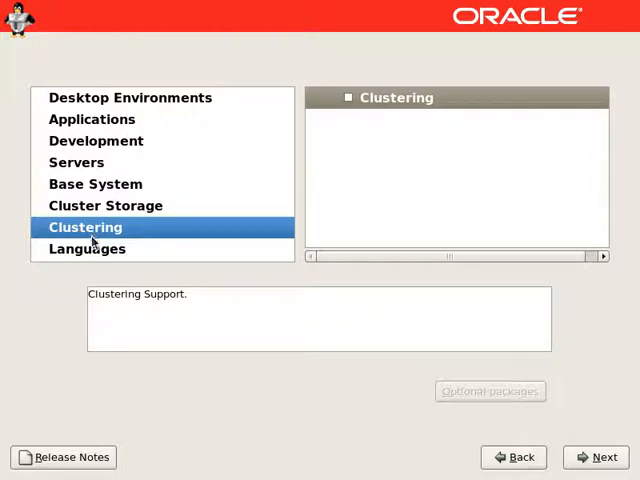
pyautogui.click(86, 248)
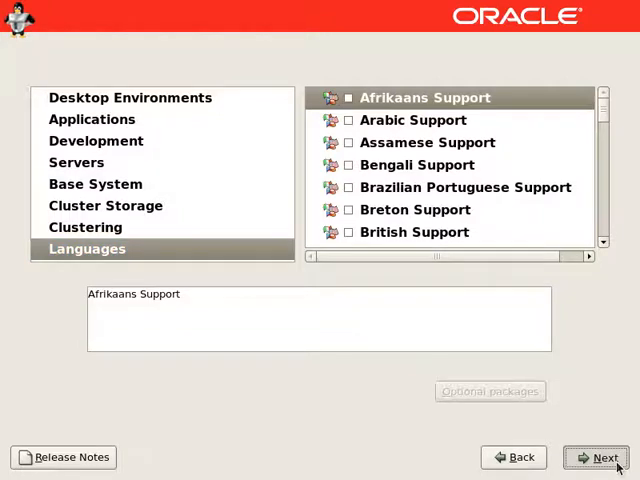
# Accept the package selection and begin the installation
pyautogui.click(604, 457)
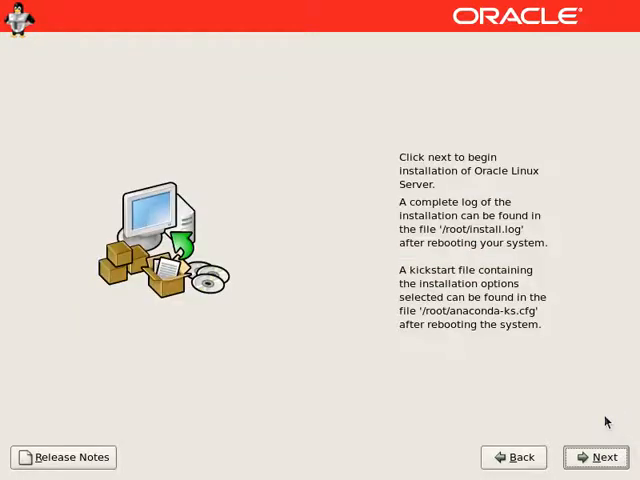
pyautogui.click(601, 457)
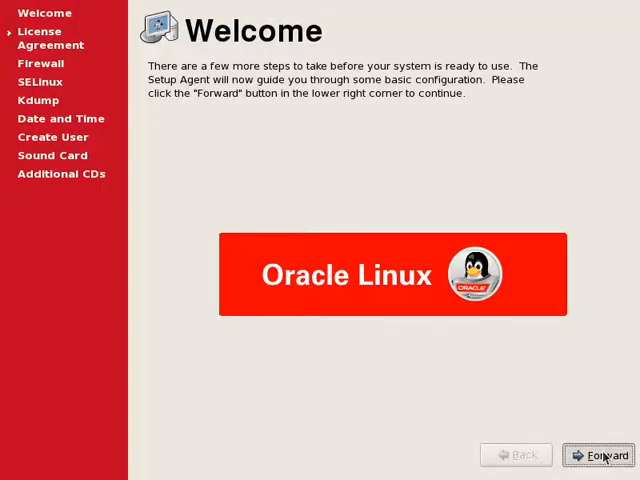
# Move past the welcome page and scroll through the license agreement, keeping 'Yes, I agree'
pyautogui.click(599, 455)
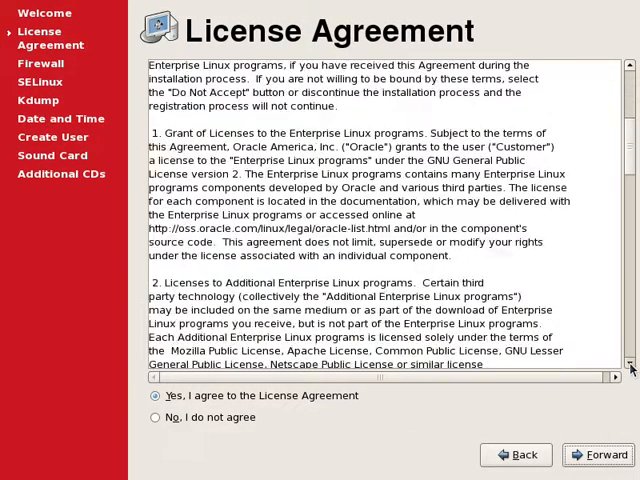
pyautogui.scroll(-3)
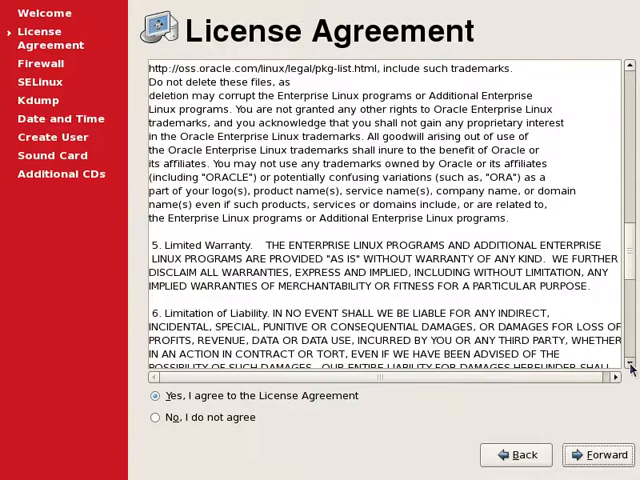
pyautogui.scroll(-3)
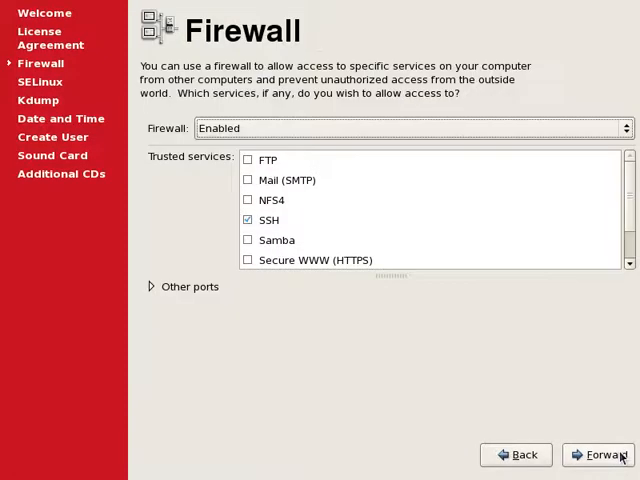
# Set the Firewall dropdown to Disabled and confirm overriding the existing firewall configuration
pyautogui.click(623, 128)
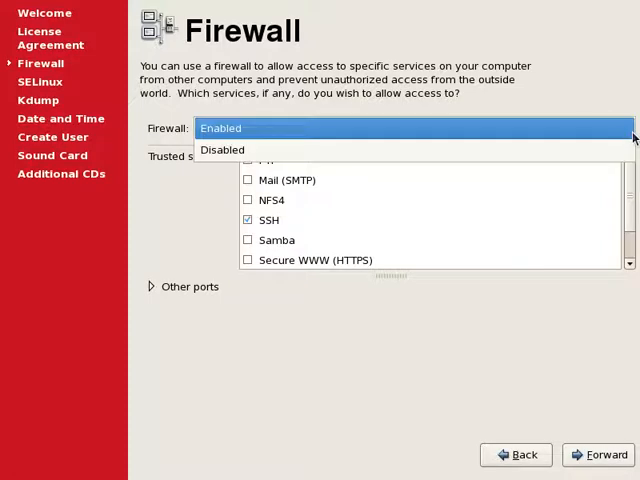
pyautogui.click(224, 149)
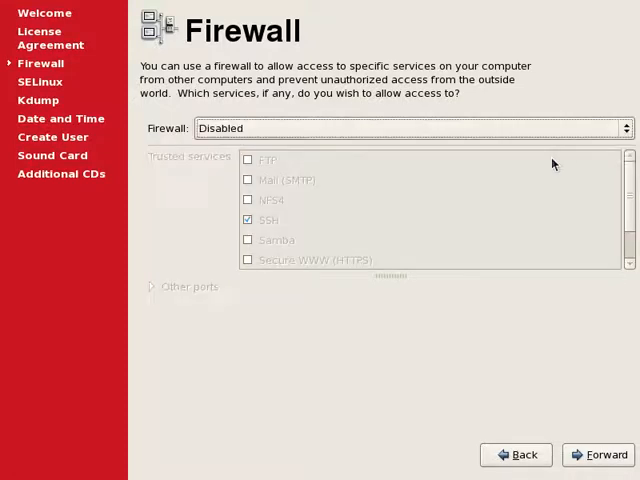
pyautogui.moveTo(593, 427)
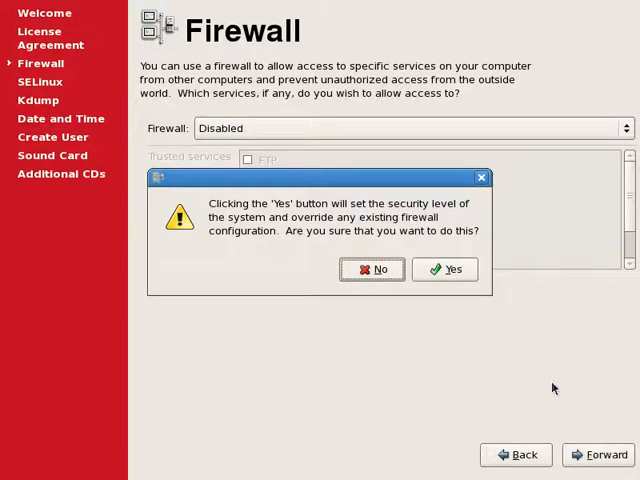
pyautogui.click(444, 269)
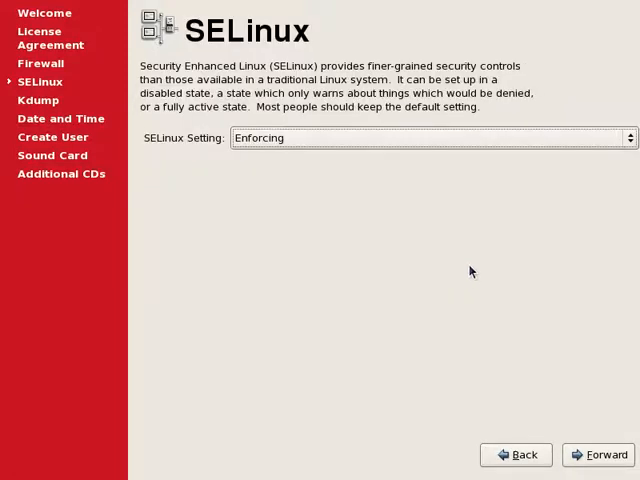
# Set SELinux to Disabled and accept the relabel and reboot requirement
pyautogui.click(627, 137)
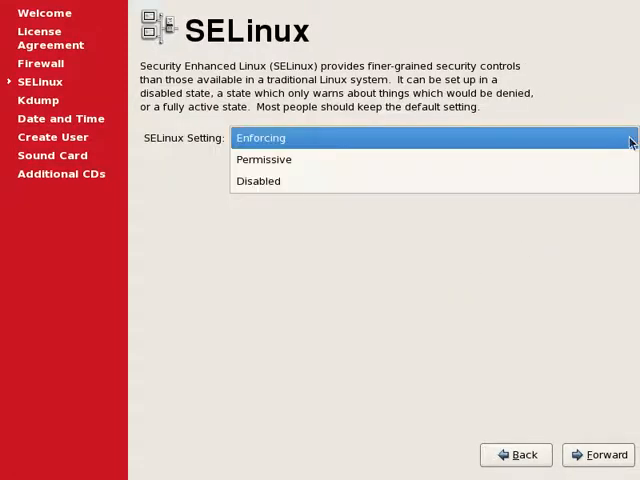
pyautogui.click(258, 181)
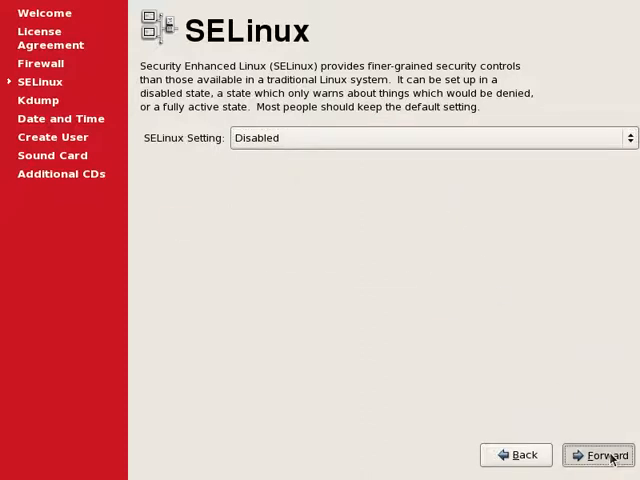
pyautogui.click(607, 454)
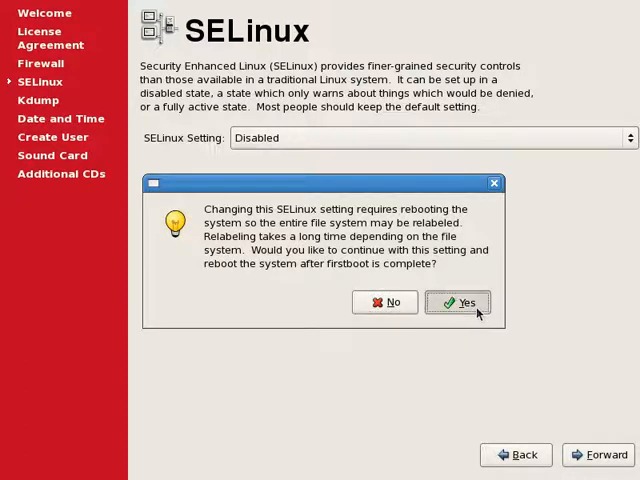
pyautogui.click(457, 302)
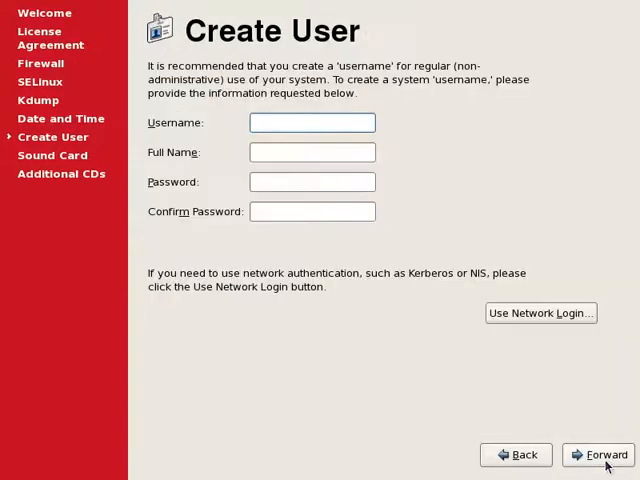
# Leave the Create User fields empty and continue past the warning with only root
pyautogui.click(312, 122)
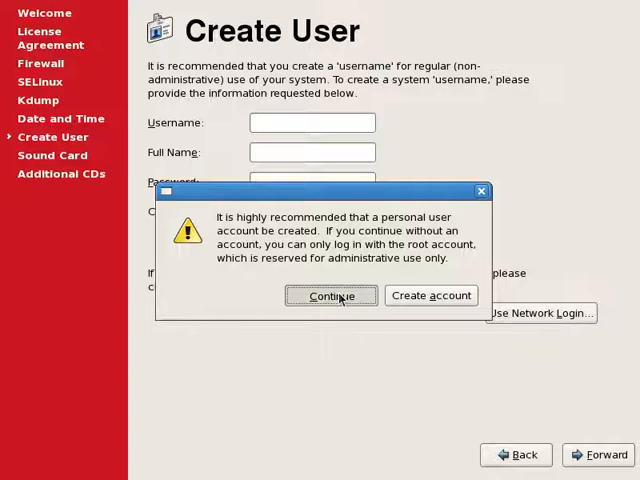
pyautogui.click(331, 295)
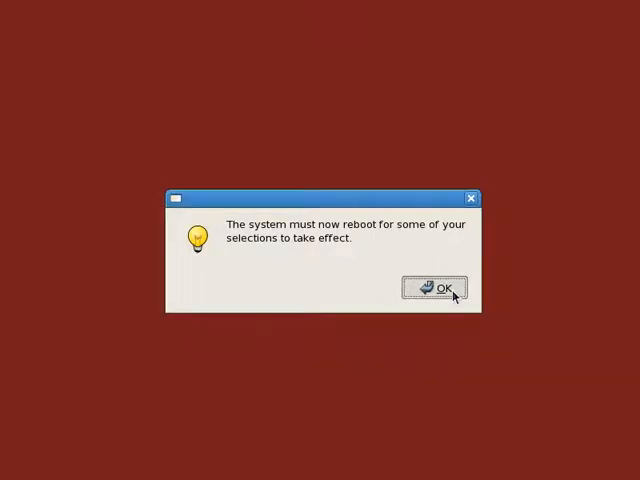
# Acknowledge the 'system must now reboot' notice with OK
pyautogui.click(432, 288)
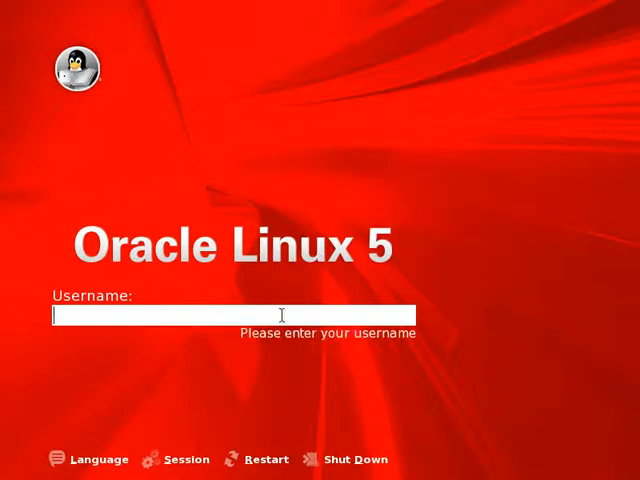
# Log in as root with its password and start Terminal from the Applications panel
pyautogui.write('ro')
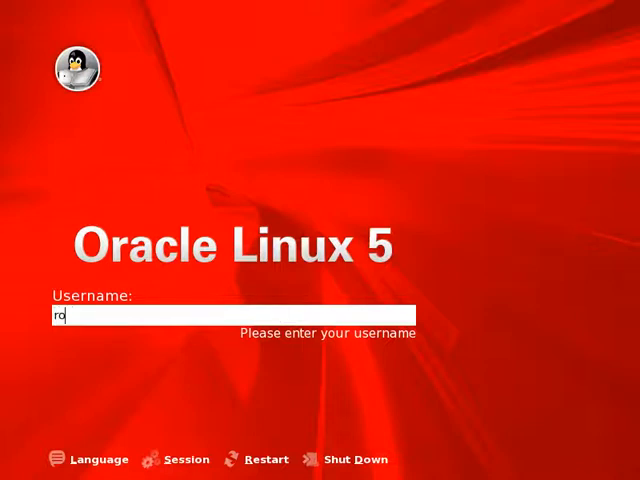
pyautogui.write('ot')
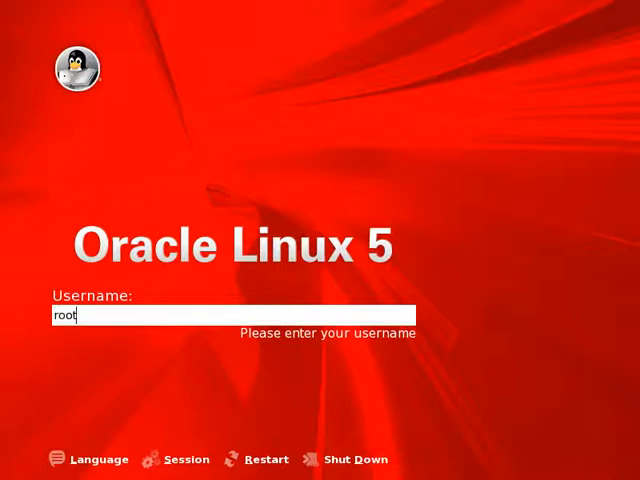
pyautogui.press('Return')
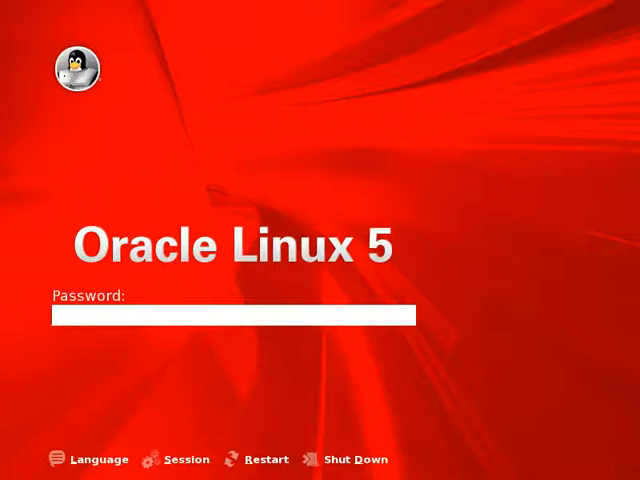
pyautogui.write('password')
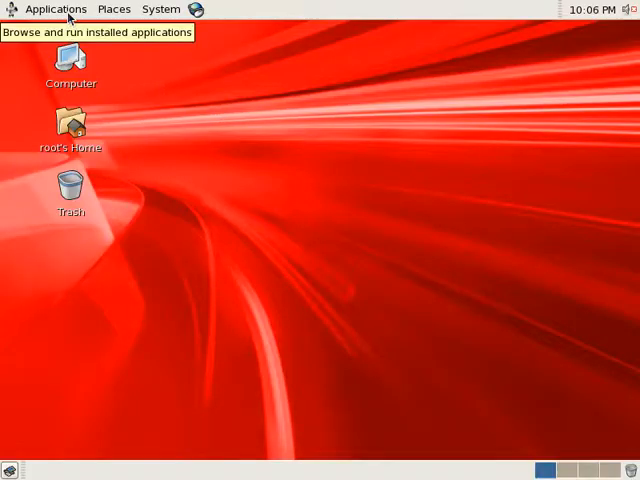
pyautogui.click(56, 9)
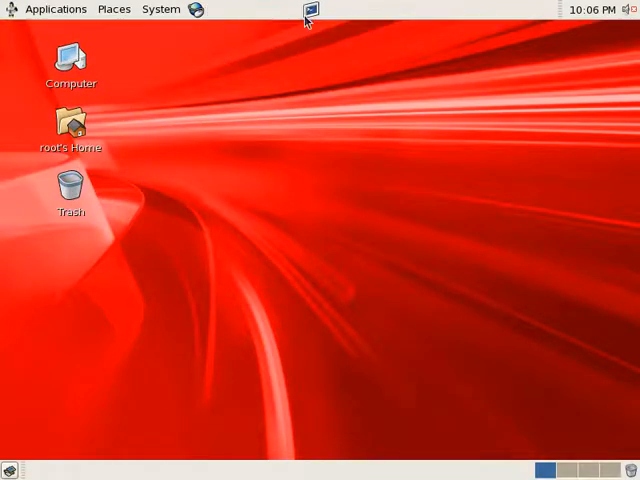
pyautogui.click(310, 9)
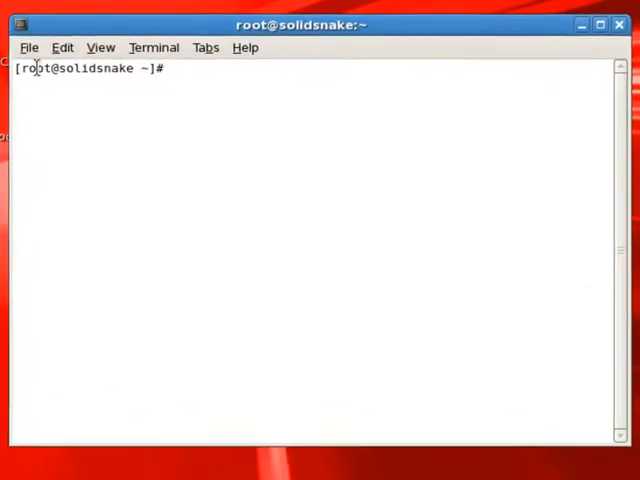
# Enlarge the terminal window and run date to check the system time
pyautogui.doubleClick(33, 66)
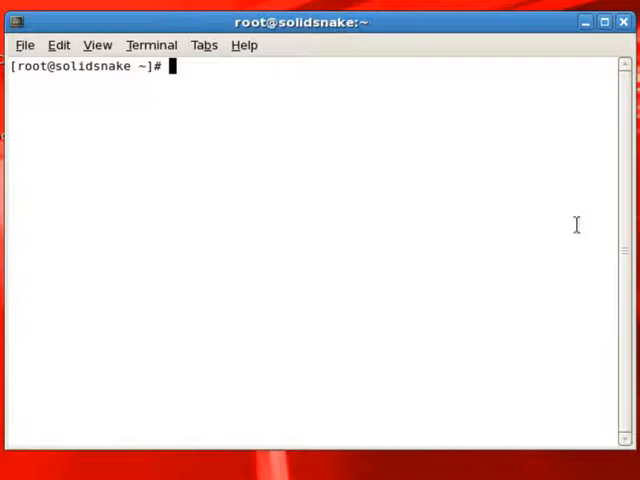
pyautogui.write('date')
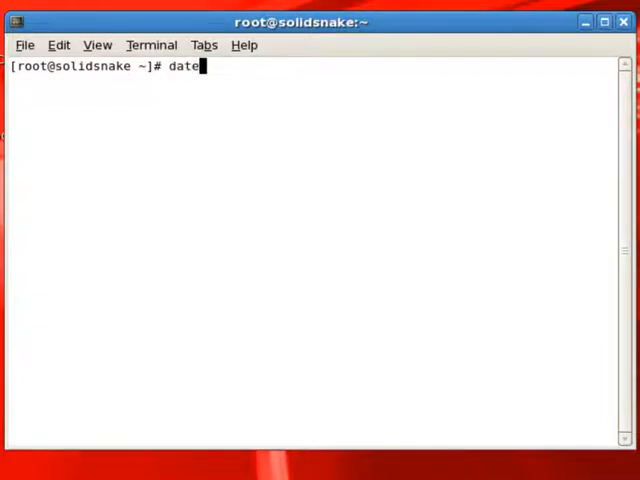
pyautogui.press('Return')
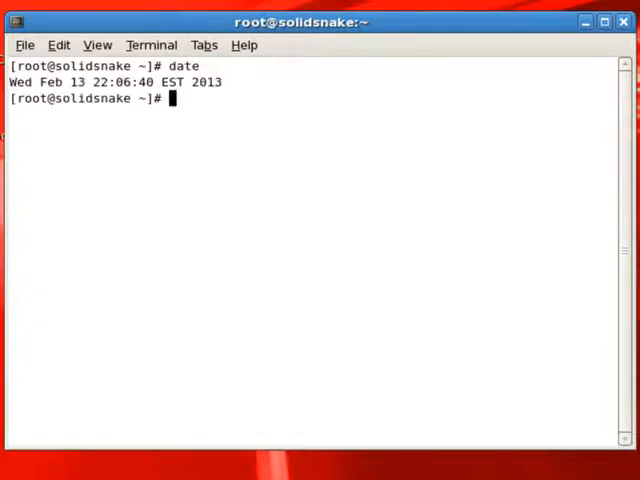
# Show the Oracle and Red Hat release files and uname output with kernel 2.6.18-238.el5PAE
pyautogui.write('cat /etc/')
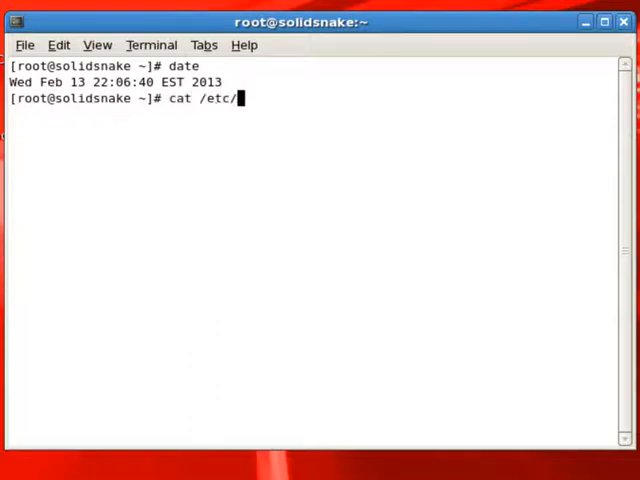
pyautogui.write('oracle-release')
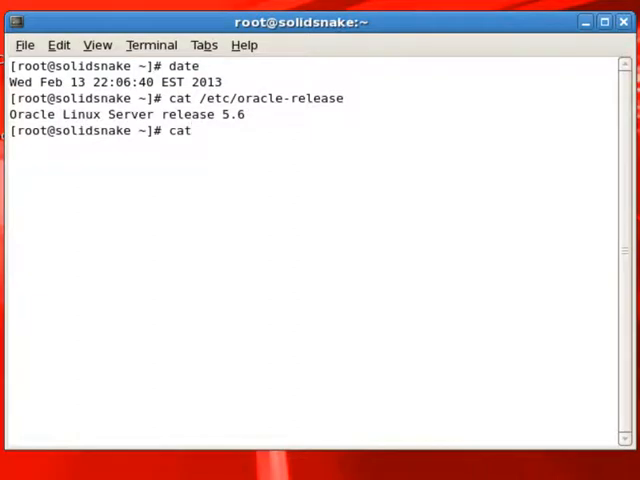
pyautogui.write('/etc/re')
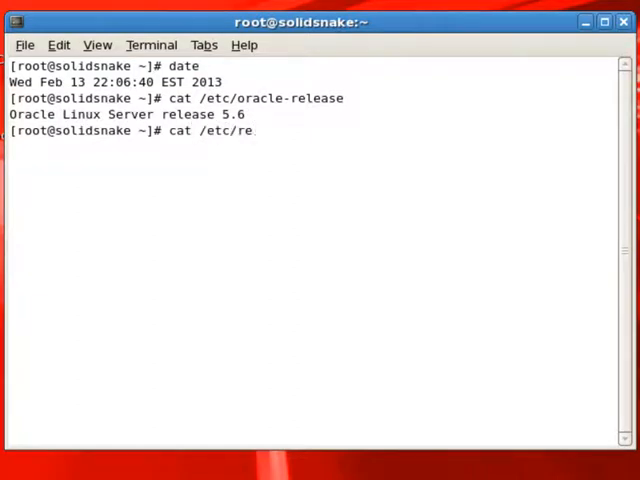
pyautogui.write('dhat-release')
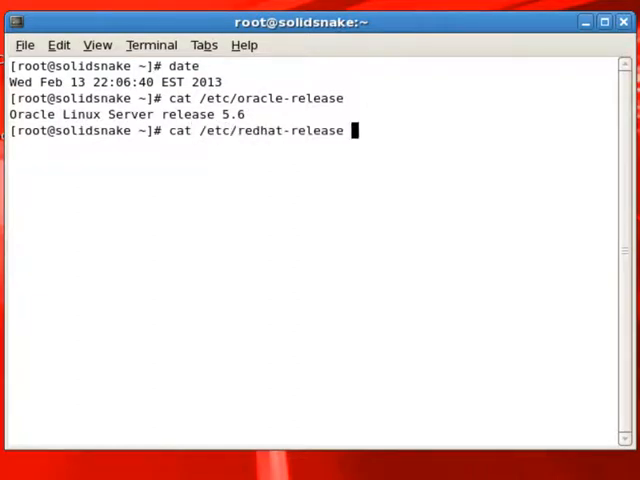
pyautogui.press('Return')
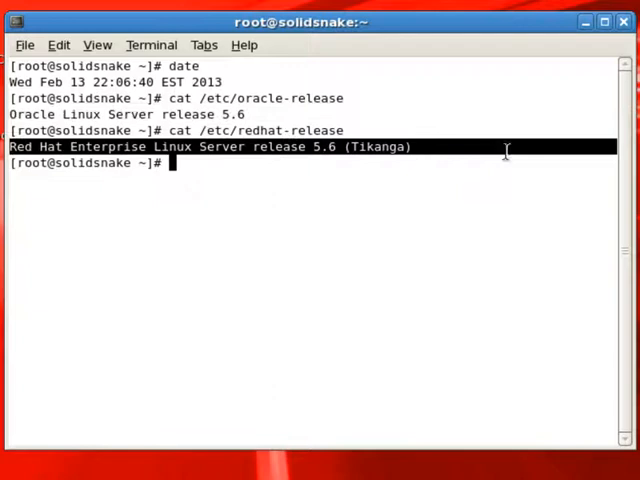
pyautogui.write('u')
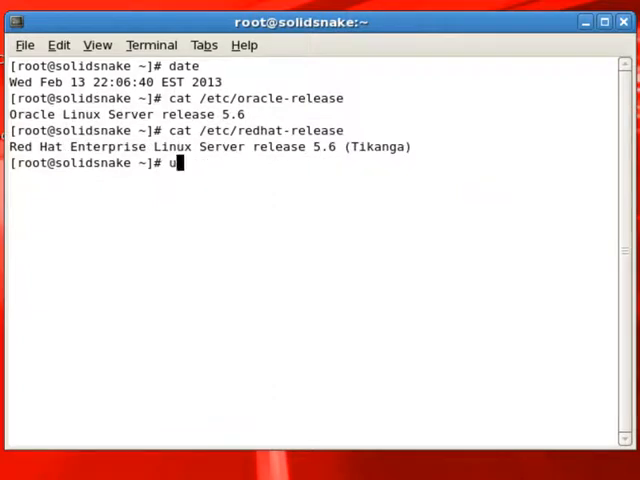
pyautogui.press('Return')
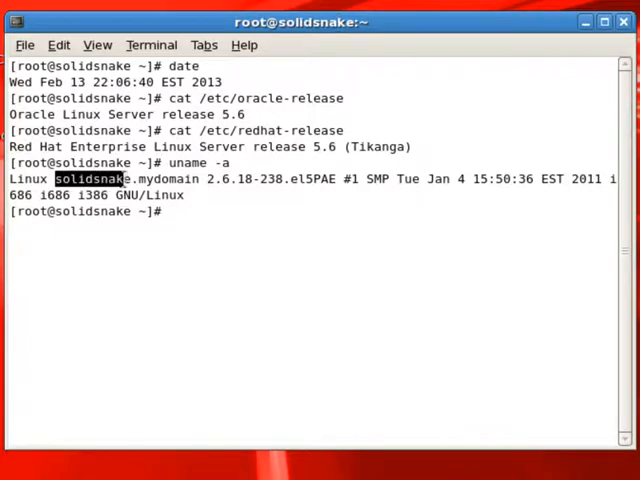
pyautogui.doubleClick(214, 179)
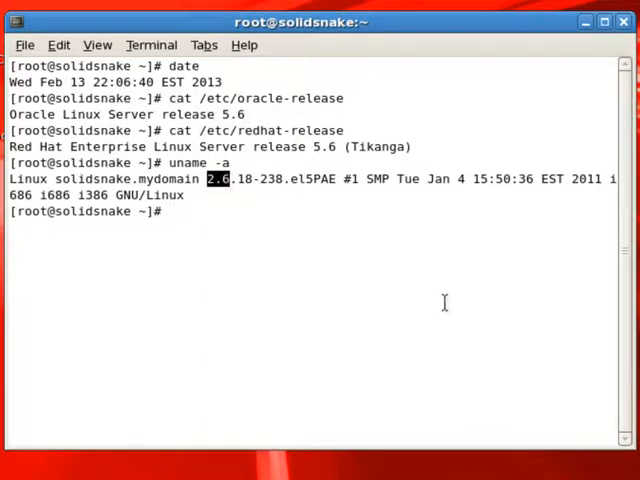
pyautogui.moveTo(432, 302)
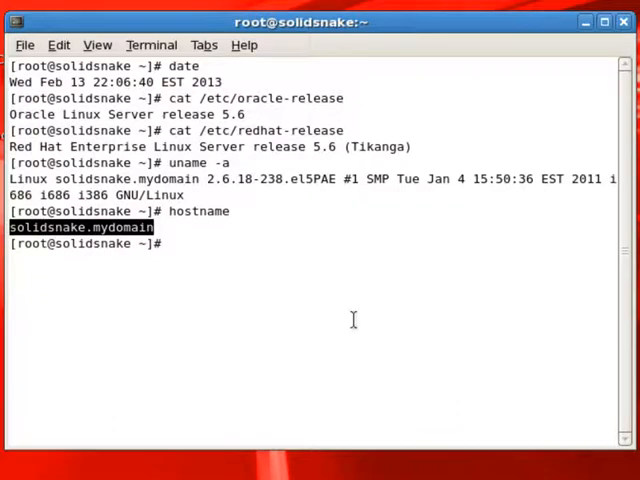
# Show MemTotal and SwapTotal from /proc/meminfo using grep -i
pyautogui.write('cat')
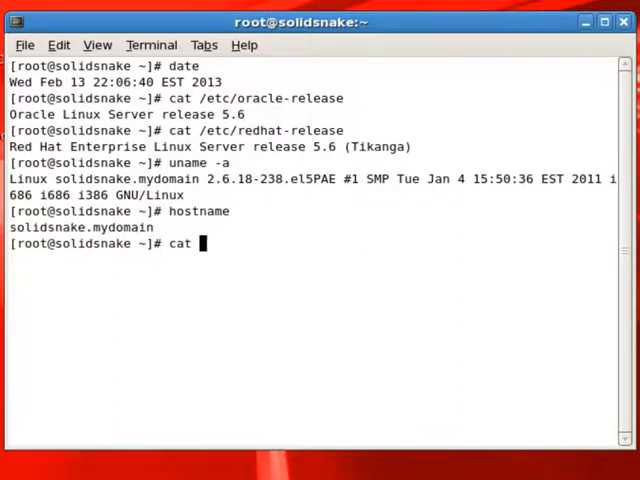
pyautogui.write('/proc/meminfo')
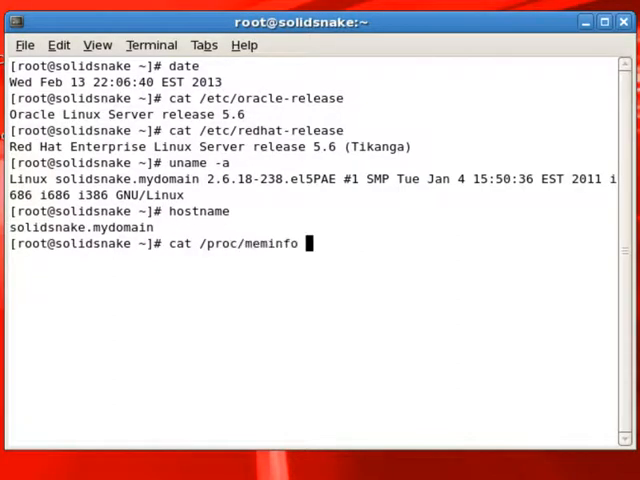
pyautogui.write('| grep -i me')
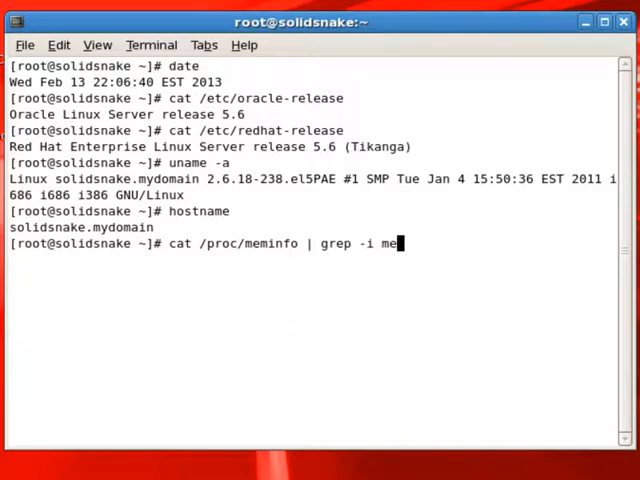
pyautogui.press('Return')
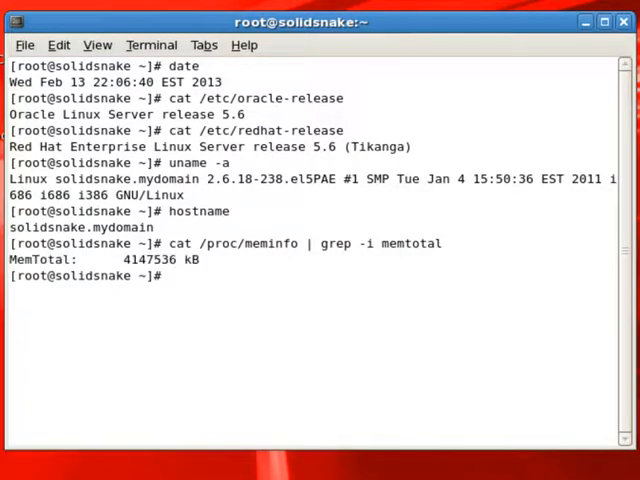
pyautogui.write('cat /proc/')
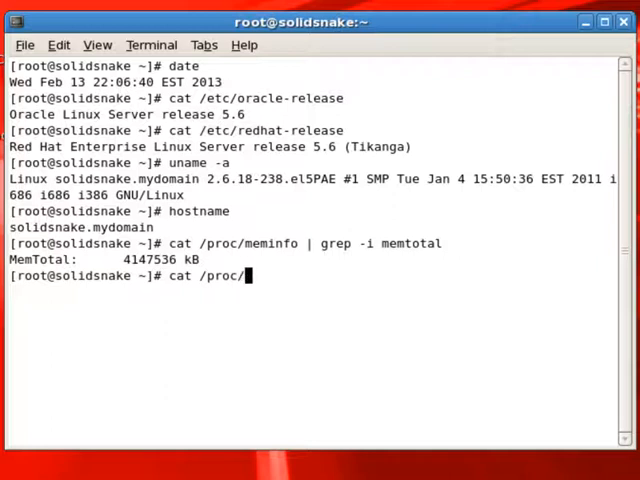
pyautogui.write('meminfo | grep')
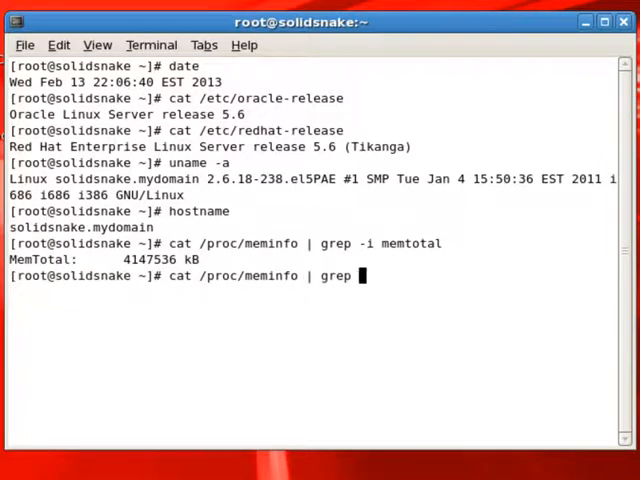
pyautogui.write('-i swaptotal')
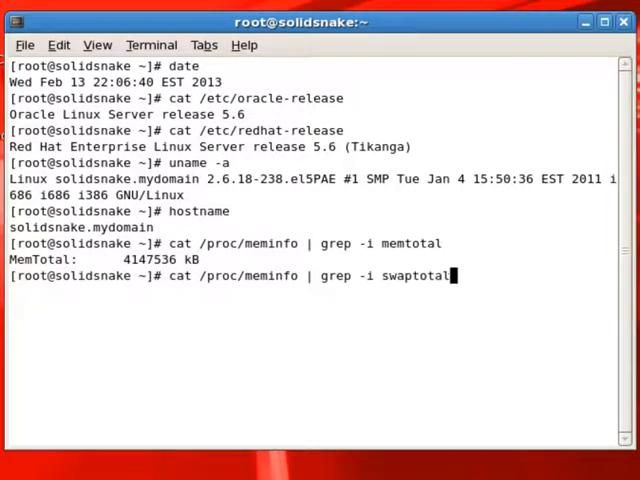
pyautogui.press('Return')
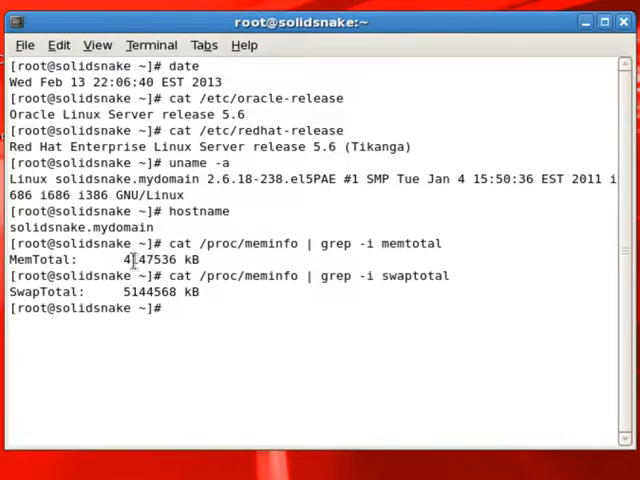
pyautogui.doubleClick(143, 259)
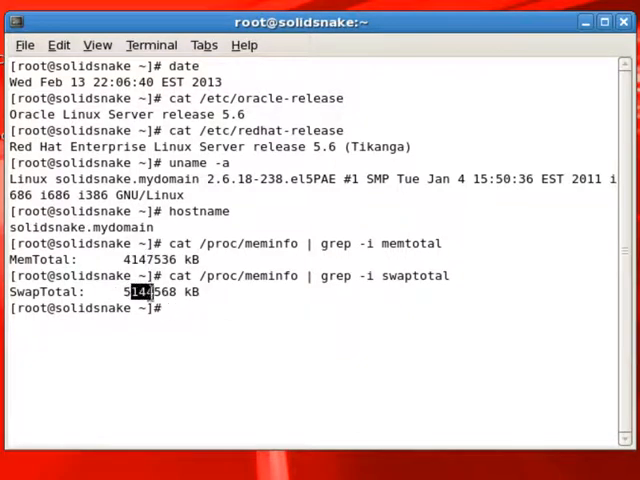
pyautogui.moveTo(345, 372)
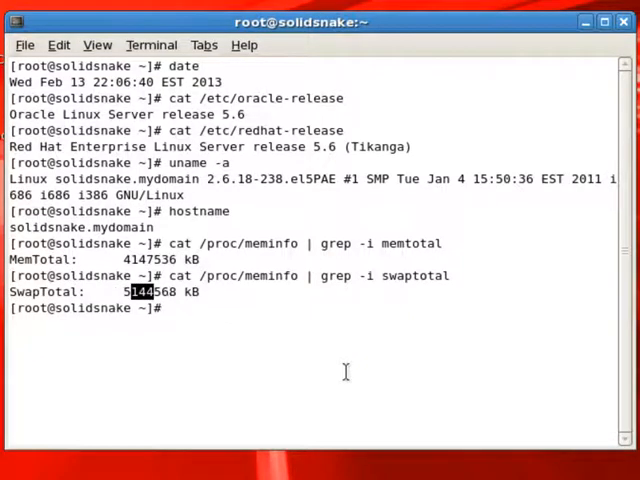
# Locate clear with which, link /usr/bin/clear to /usr/bin/cls, and verify cls
pyautogui.write('cd')
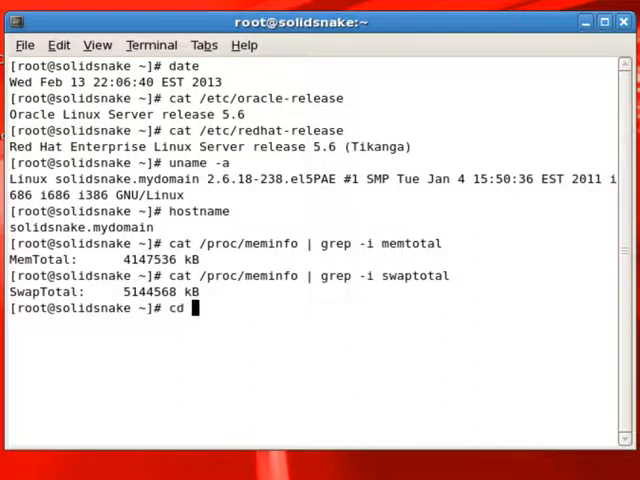
pyautogui.write('which clear')
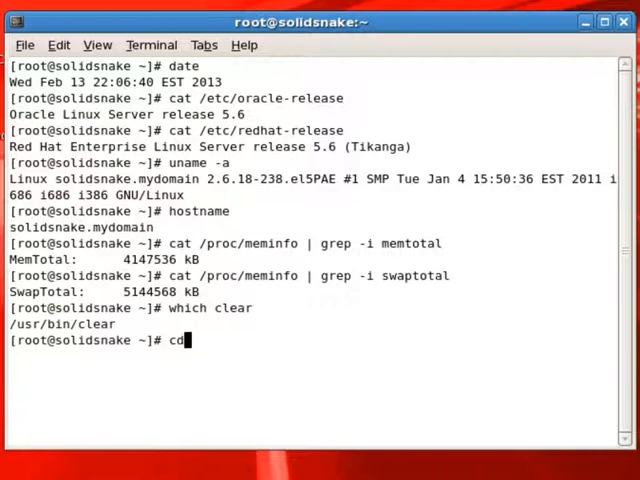
pyautogui.write('ln')
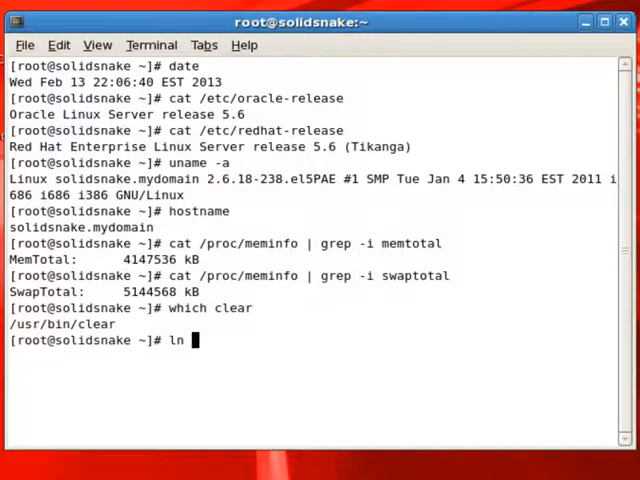
pyautogui.write('/usr/bin/clear /usr/bin/c')
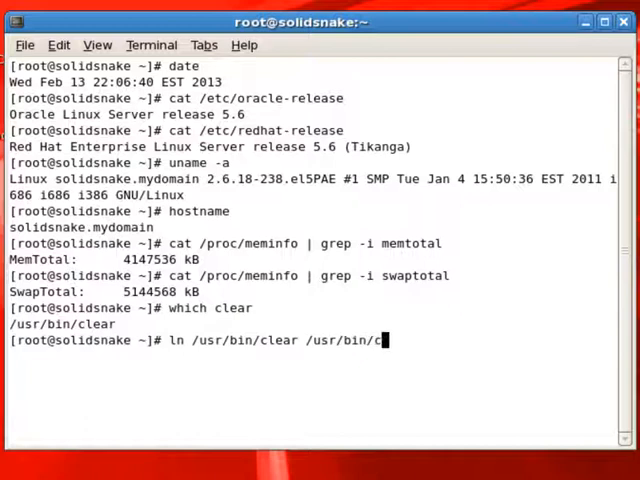
pyautogui.press('Return')
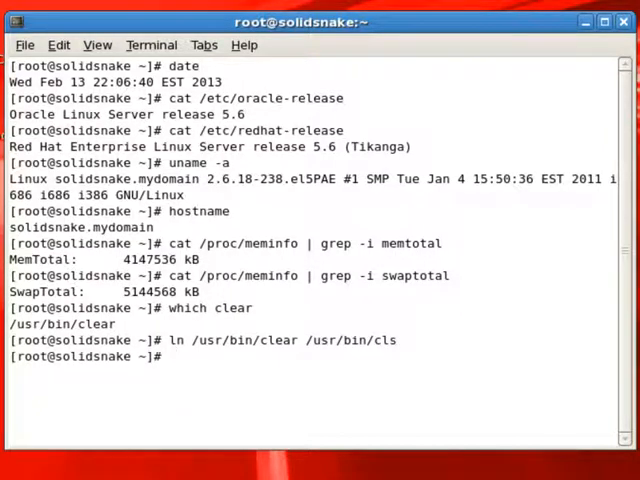
pyautogui.write('which cls')
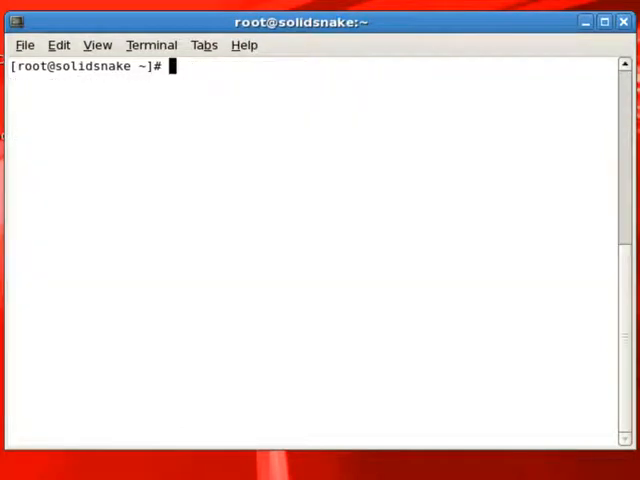
# Create /software and /software/downloads with mkdir, then exit the terminal
pyautogui.write('mkdi')
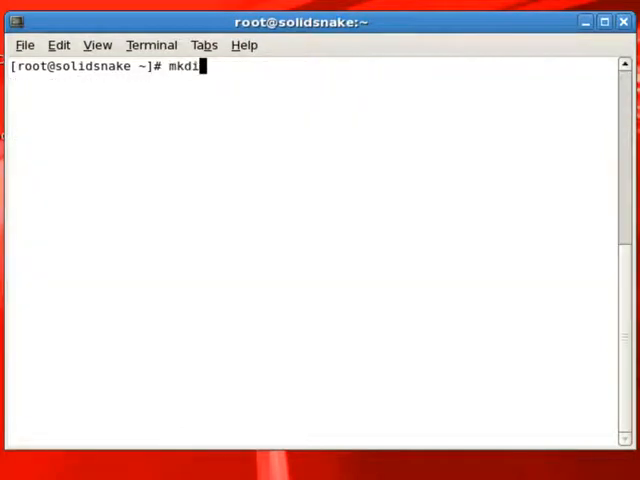
pyautogui.press('Return')
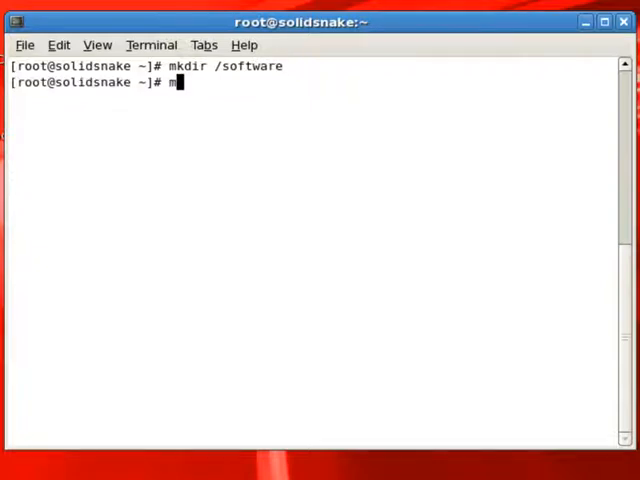
pyautogui.write('kdir /software/download')
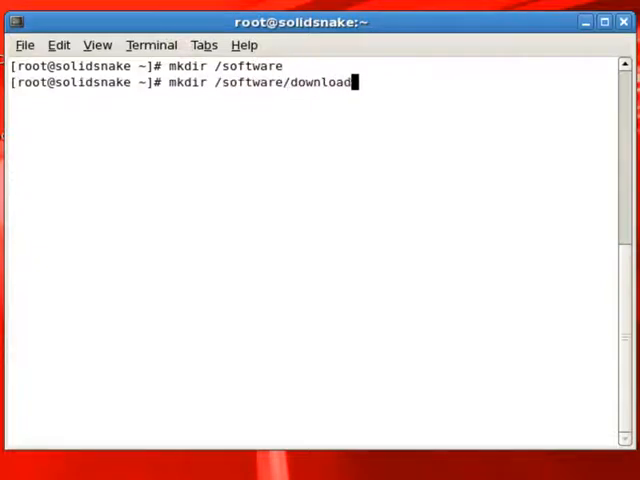
pyautogui.press('Return')
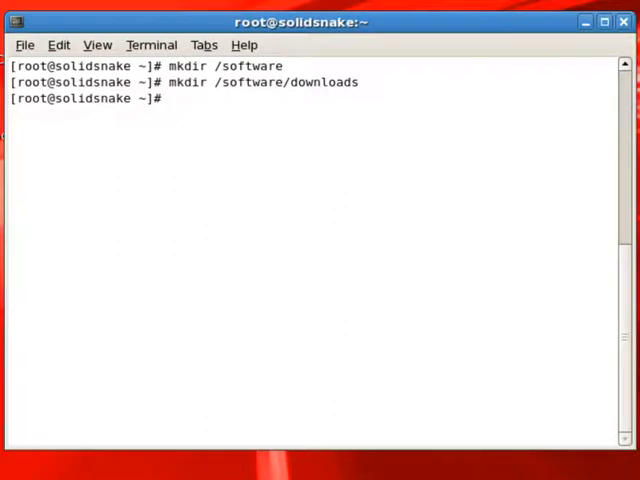
pyautogui.write('exit')
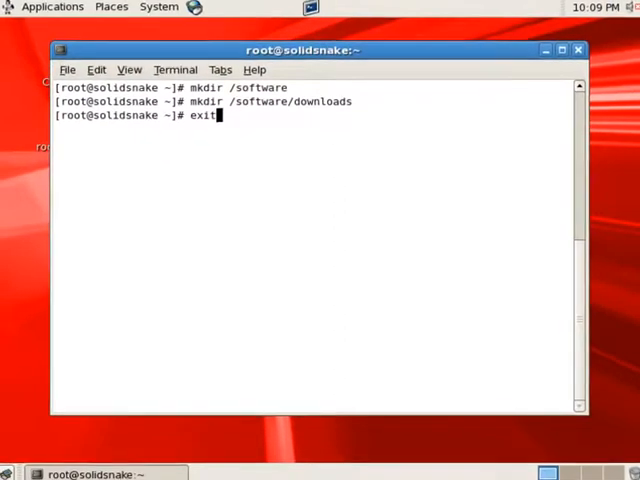
pyautogui.press('Return')
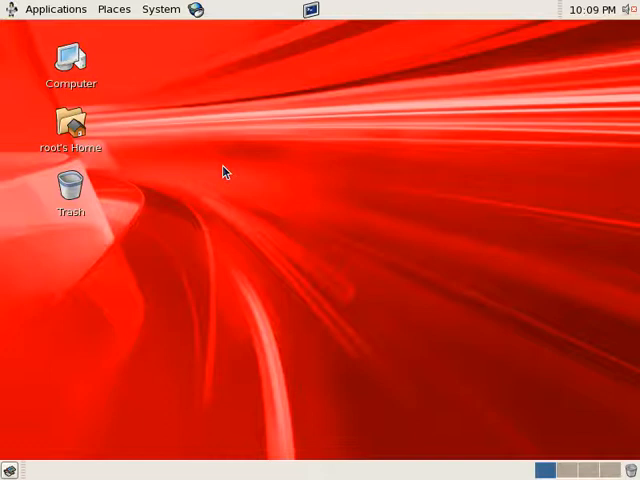